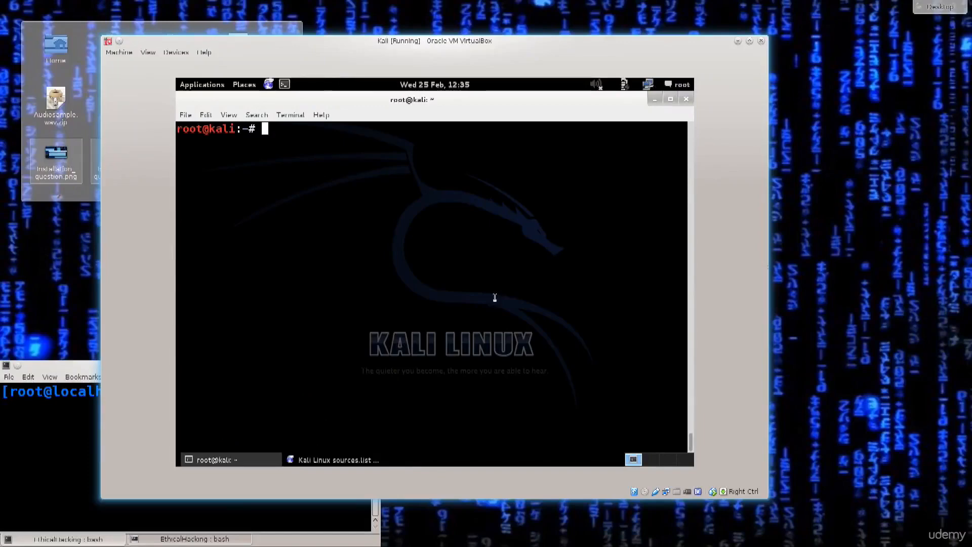
mouse_move(440, 331)
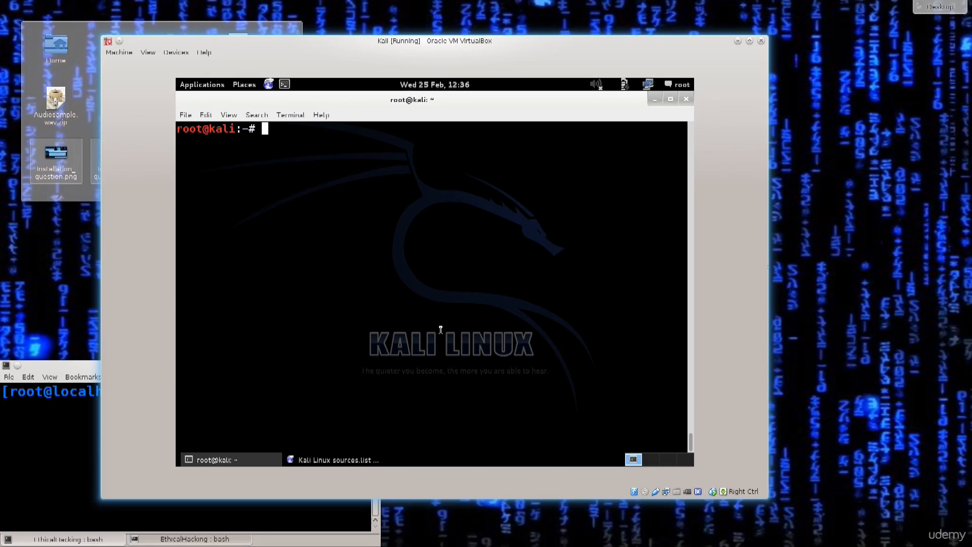
mouse_move(582, 174)
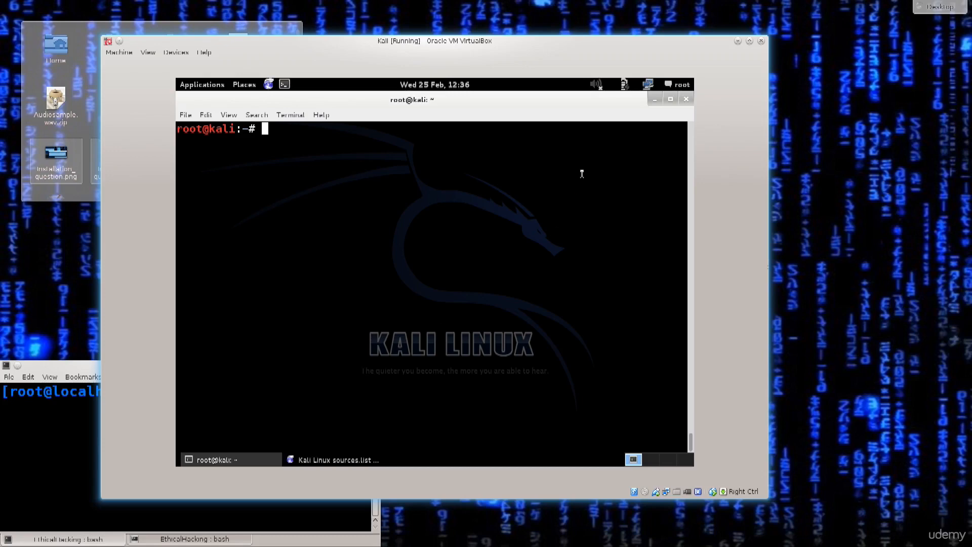
mouse_move(565, 172)
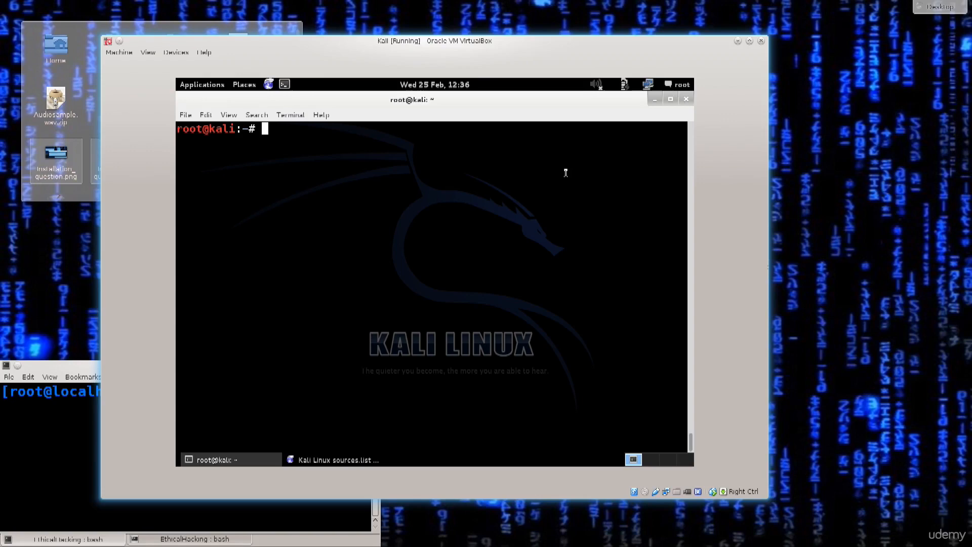
mouse_move(561, 175)
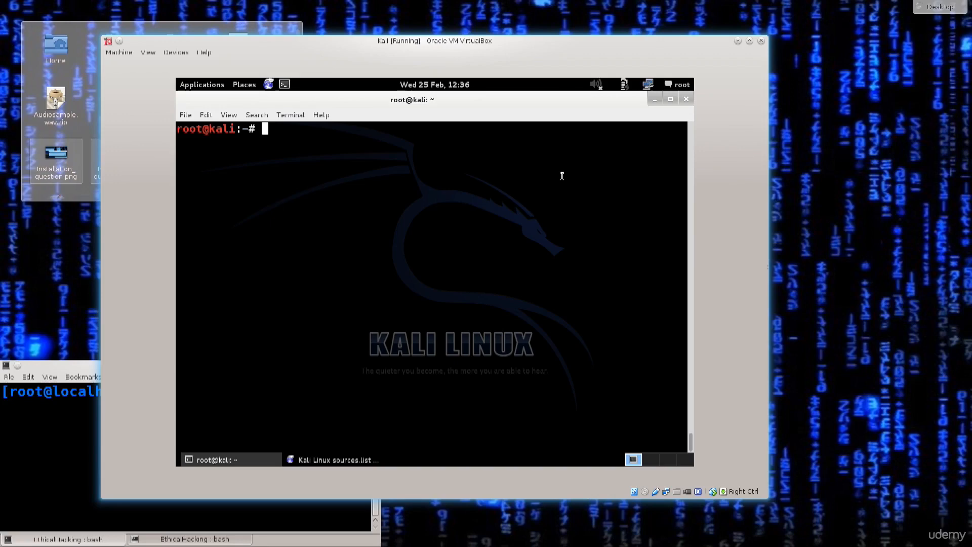
mouse_move(561, 172)
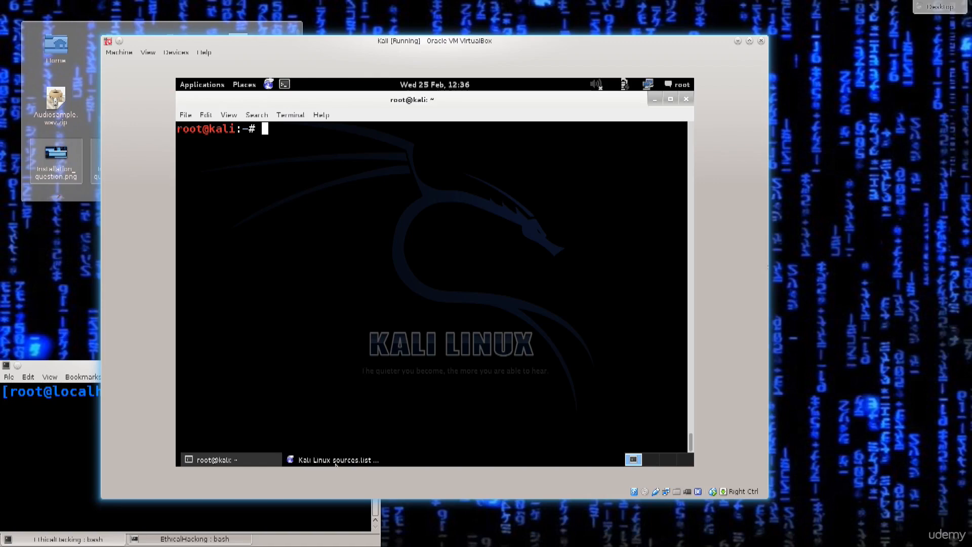
Copy the two official Kali deb repository lines from the Iceweasel sources.list documentation page.
left_click(334, 460)
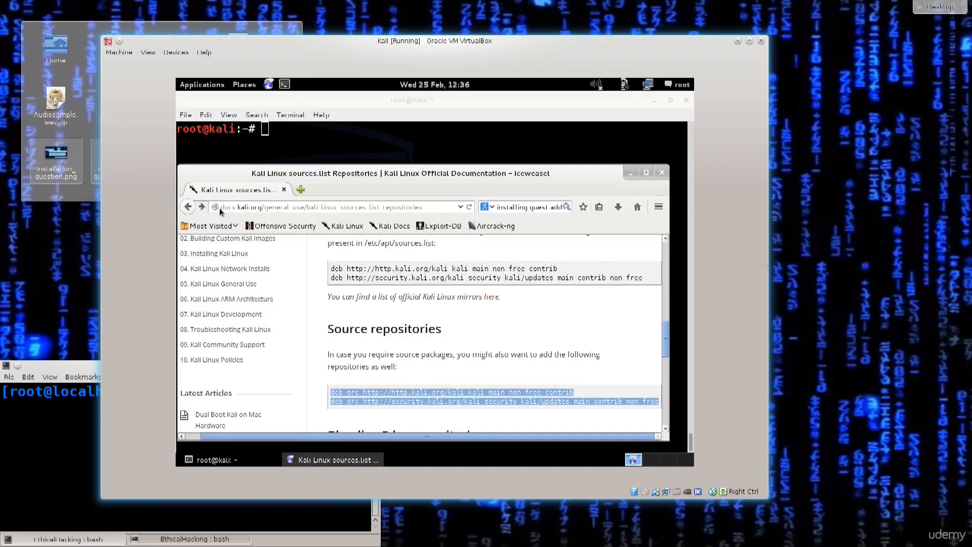
left_click(335, 207)
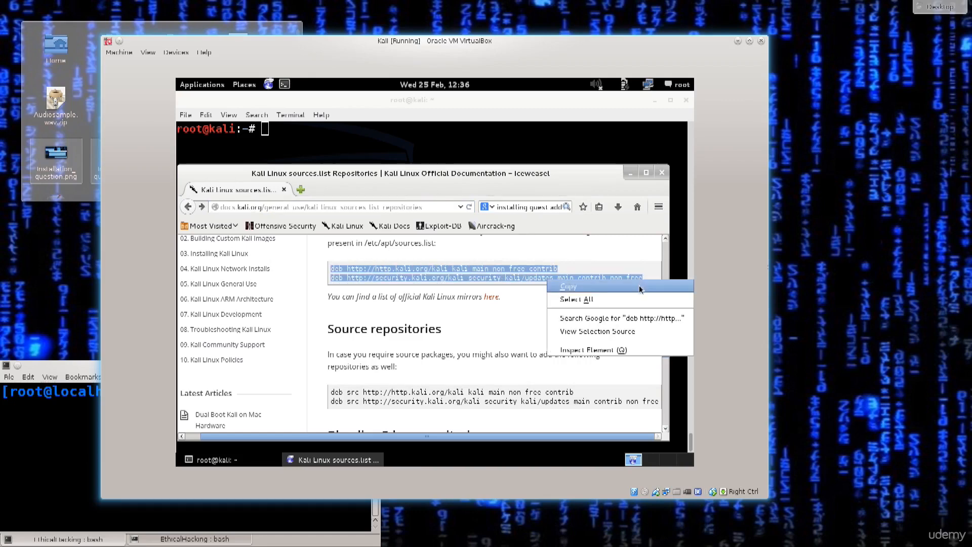
left_click(567, 285)
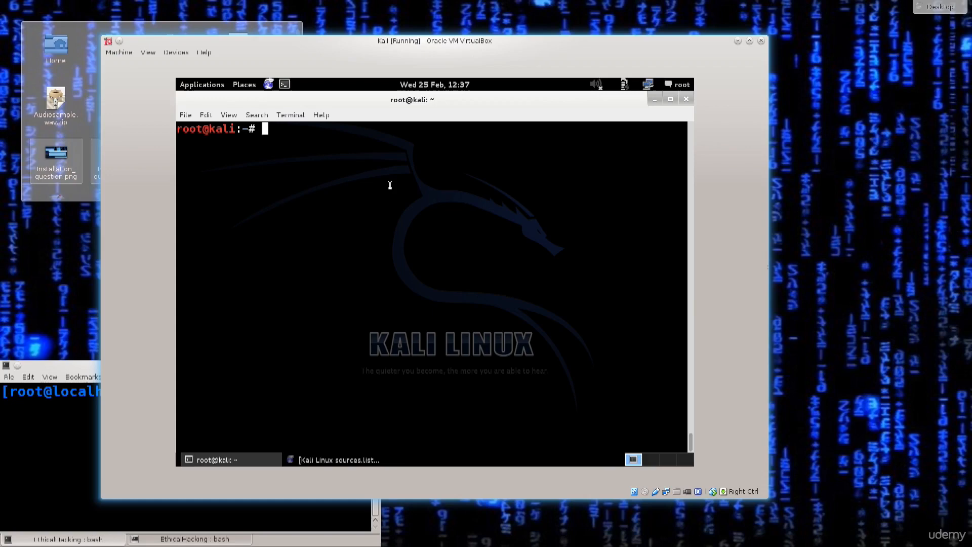
Change into /etc/apt, list its files, and enter the 'nano sources.list' command.
type("cd /")
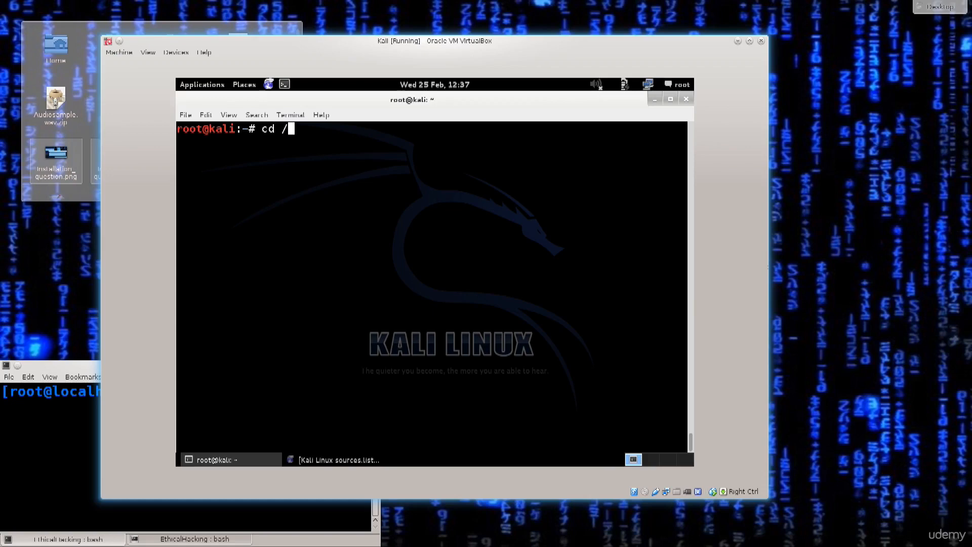
type("et")
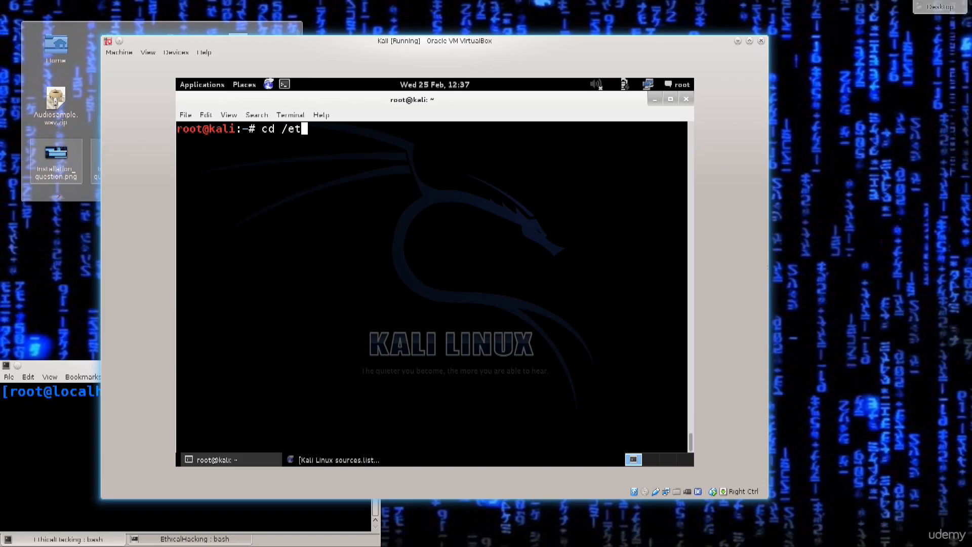
type("c/apt/")
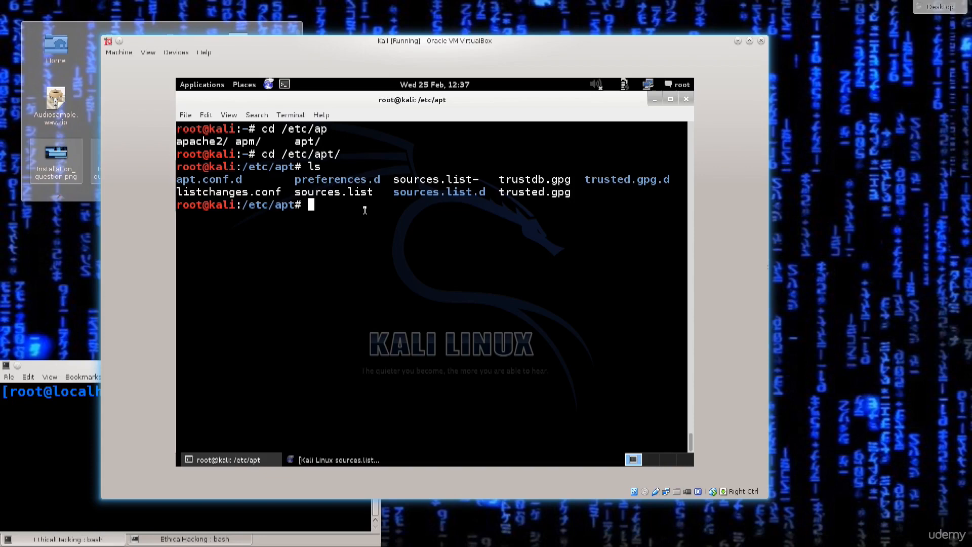
type("nano sources.list")
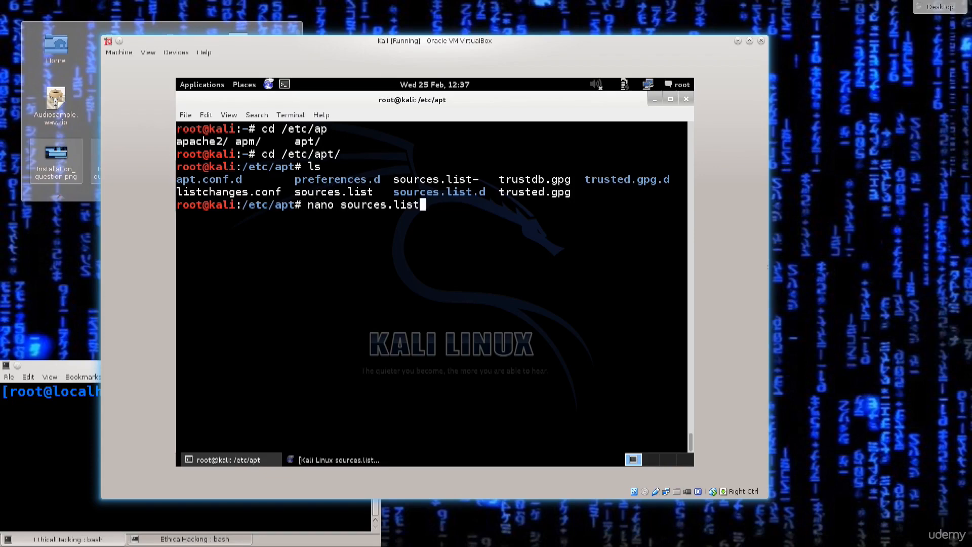
Open sources.list in nano and paste the two official deb lines at the top.
key("Return")
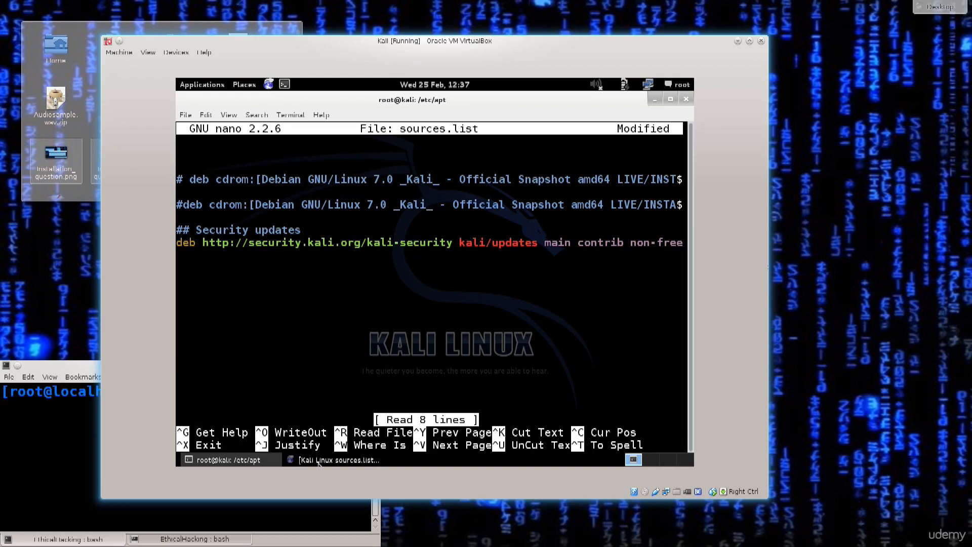
right_click(434, 269)
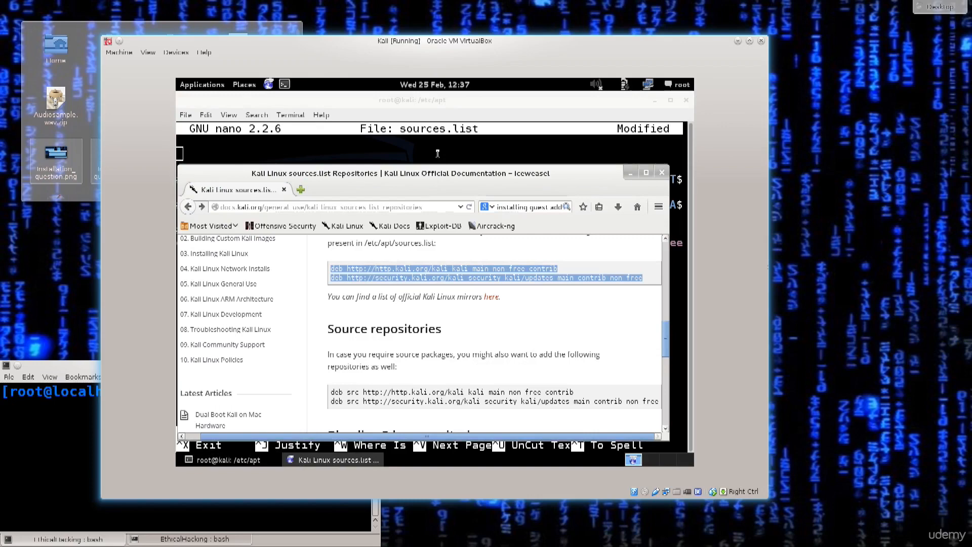
right_click(329, 232)
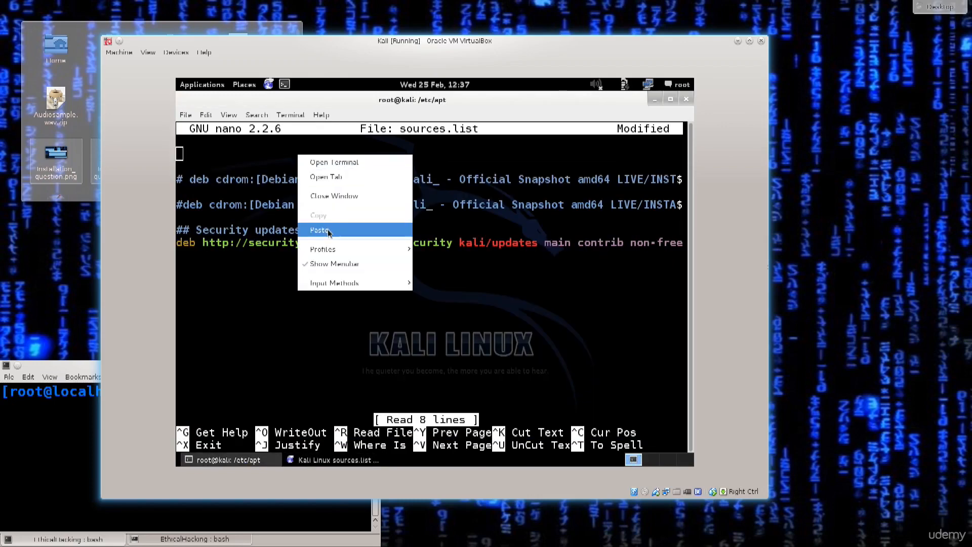
left_click(318, 230)
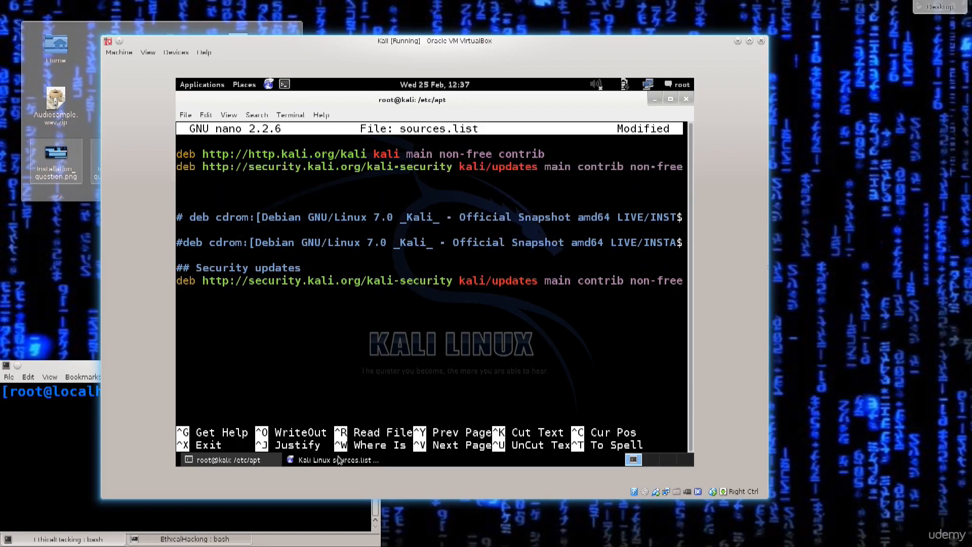
Paste the deb-src repository lines from the documentation page and save sources.list.
left_click(333, 459)
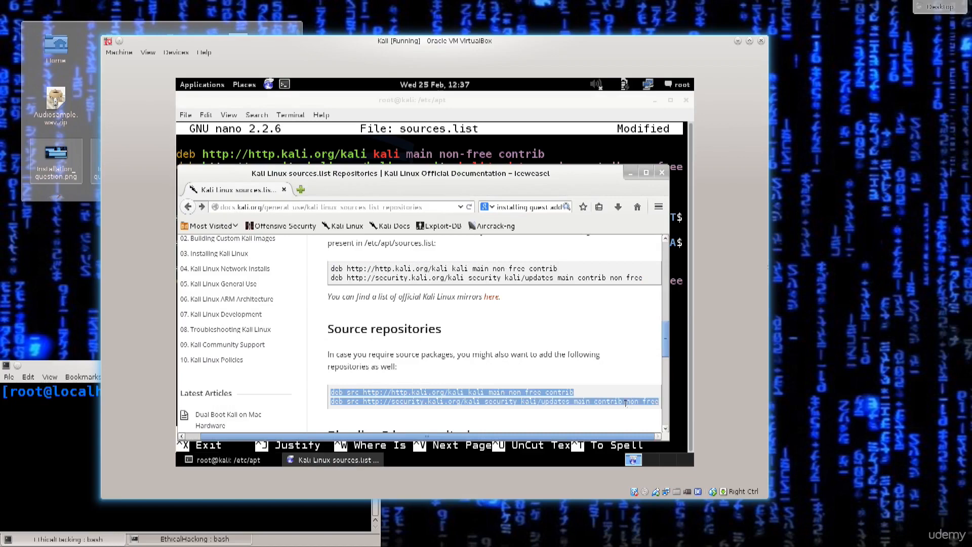
mouse_move(502, 318)
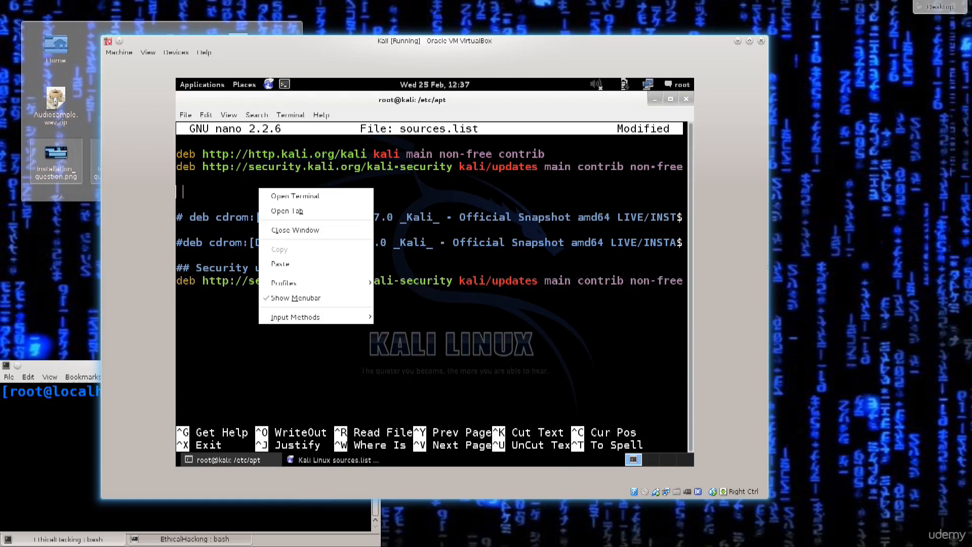
left_click(280, 264)
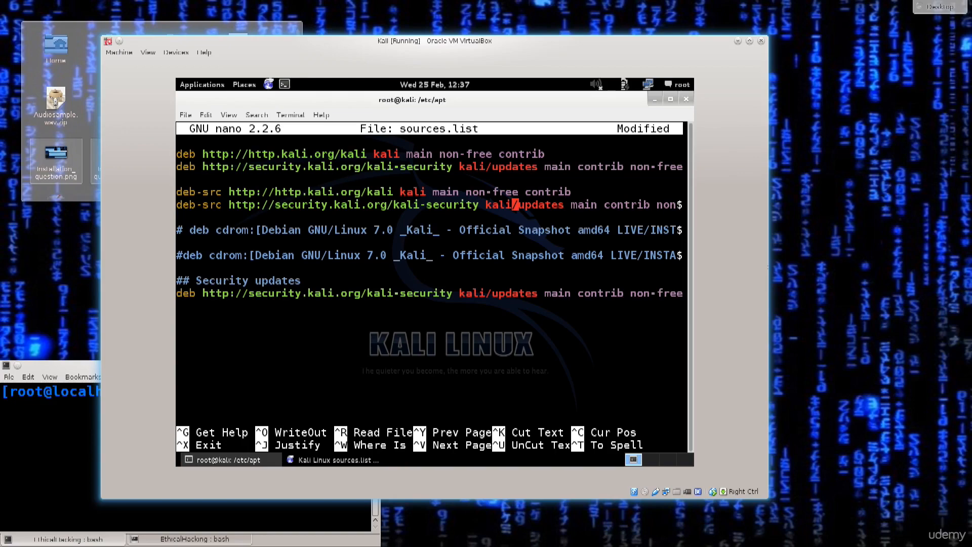
key("ctrl+o")
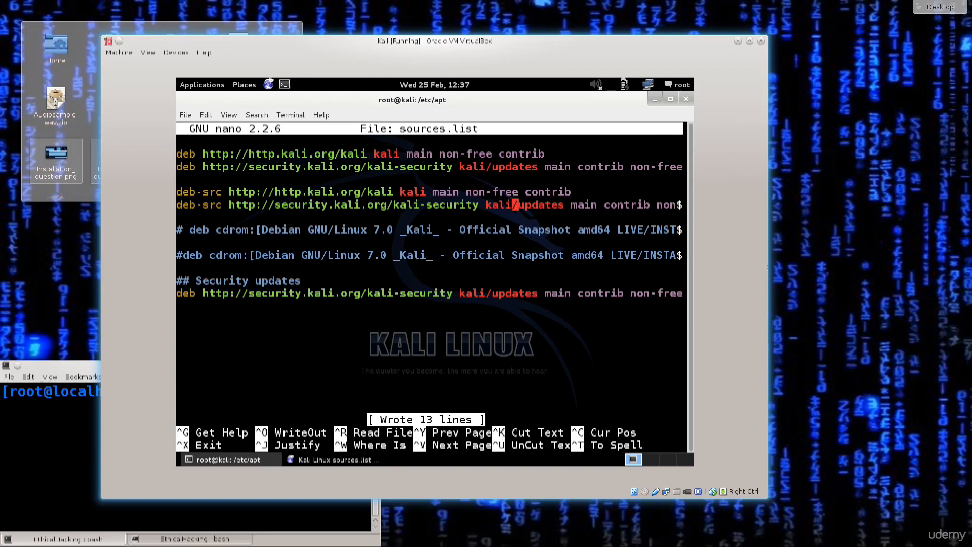
Exit nano and clear the terminal screen with 'clear'.
key("ctrl+x")
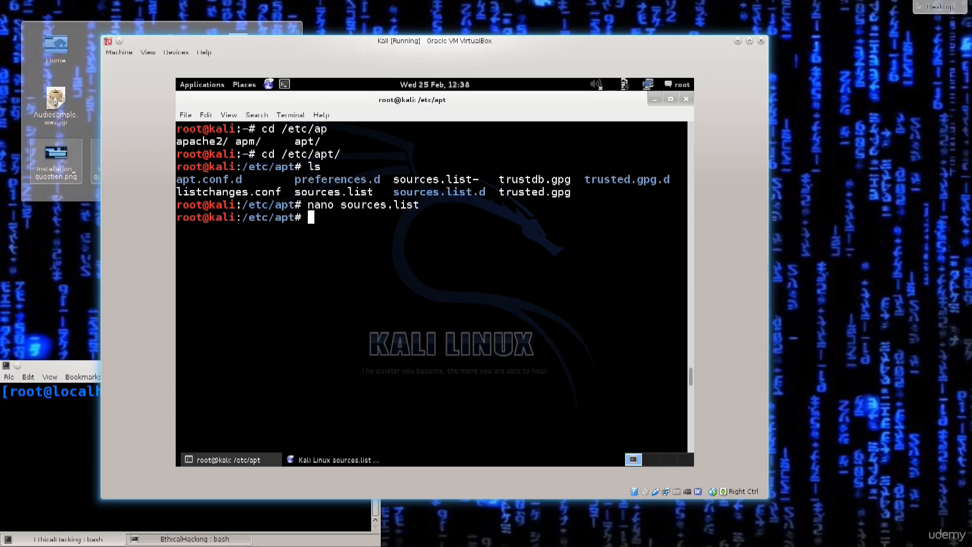
type("clea")
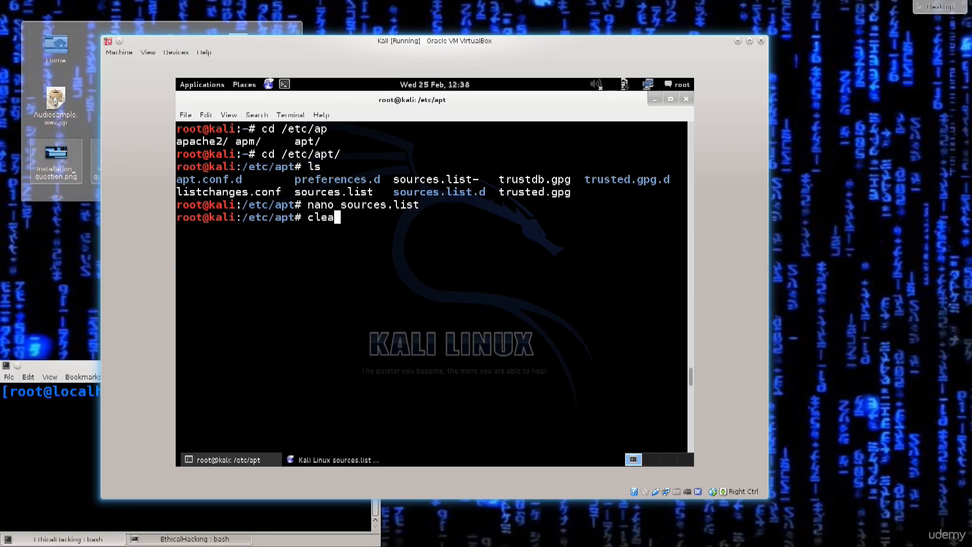
key("Return")
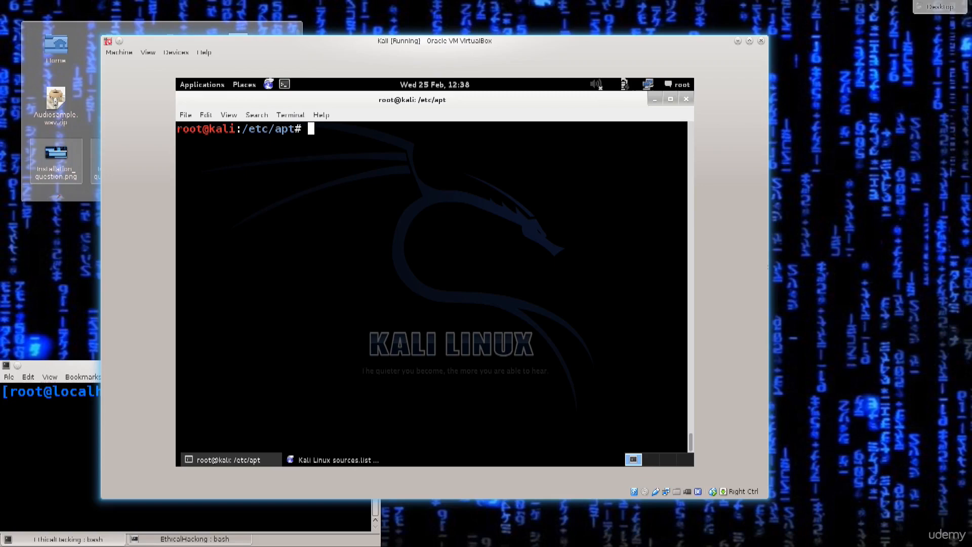
type("apt-")
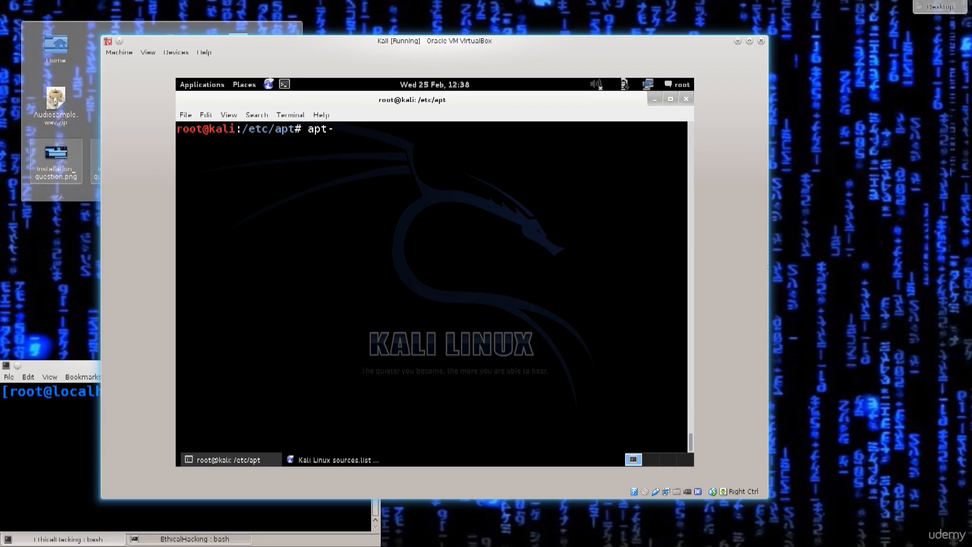
Run 'apt-get update' to fetch the new Kali package lists, then clear the output.
type("get")
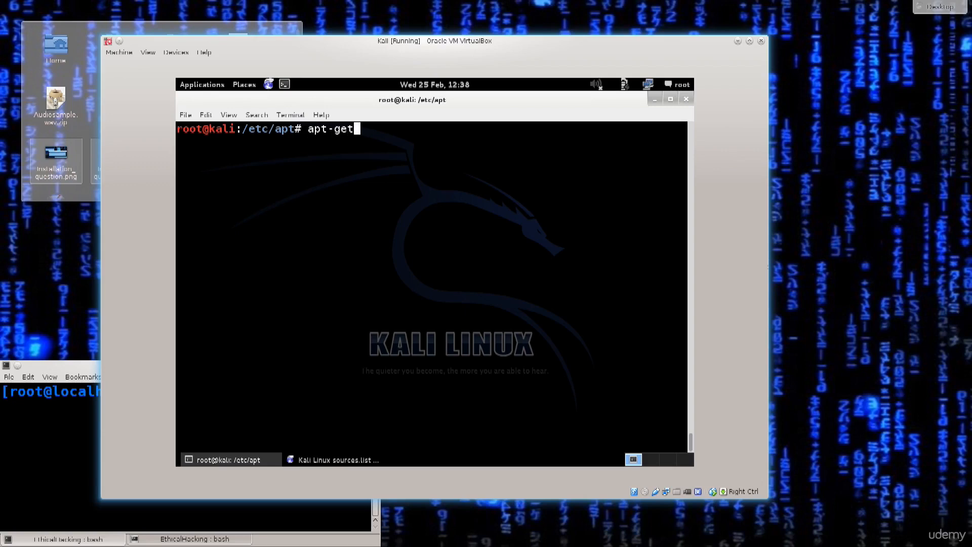
type("upda")
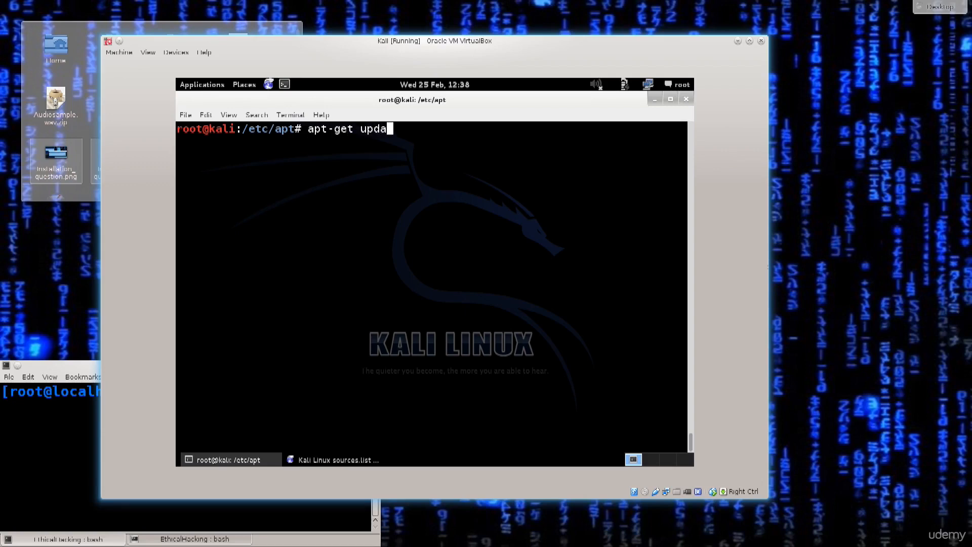
key("Return")
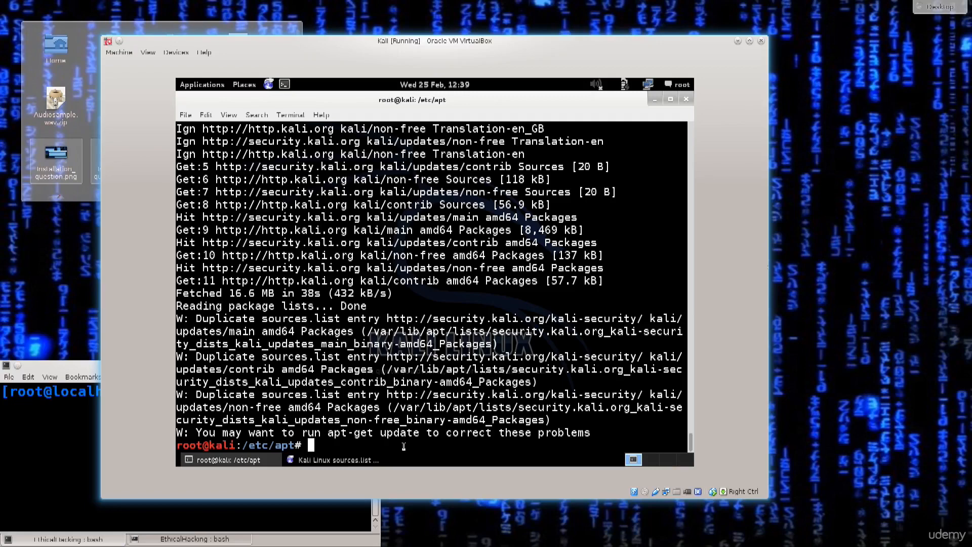
type("clear")
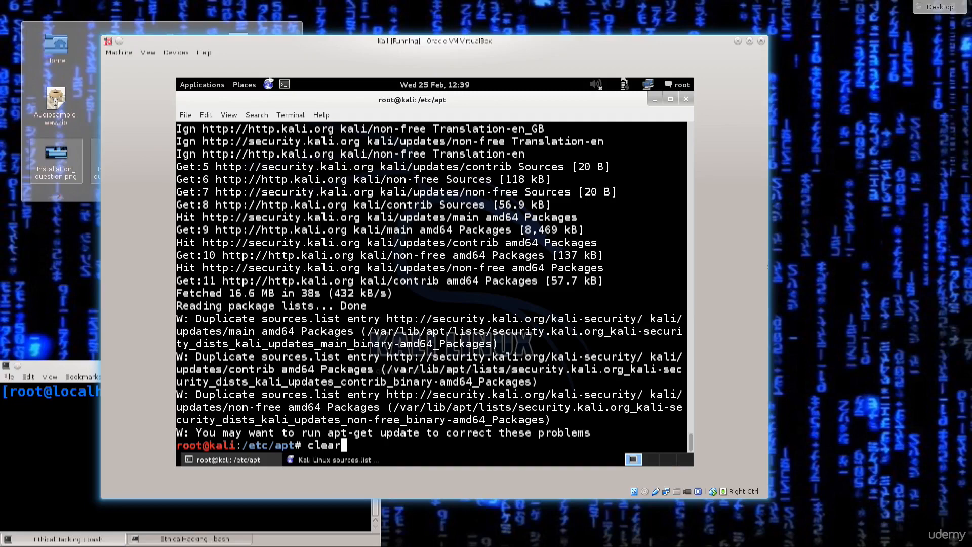
key("Return")
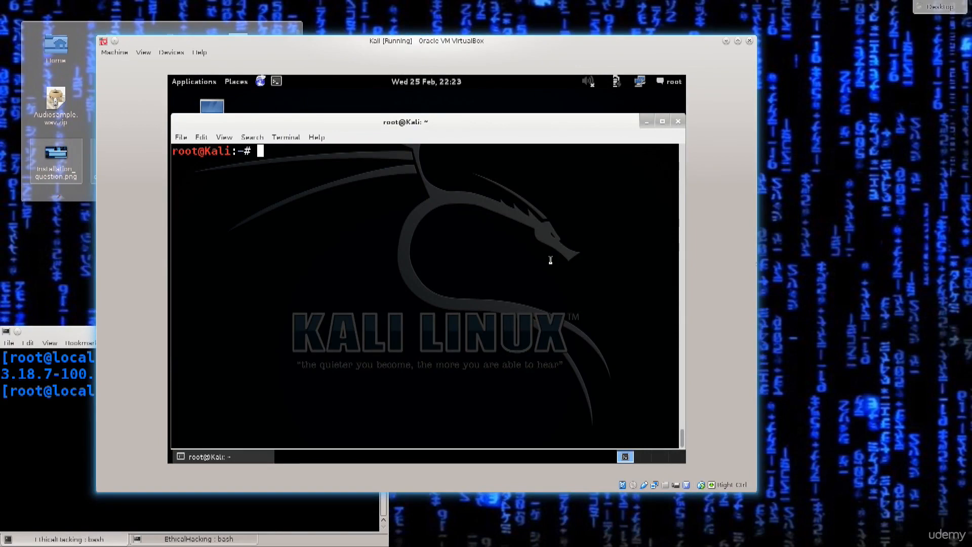
mouse_move(390, 216)
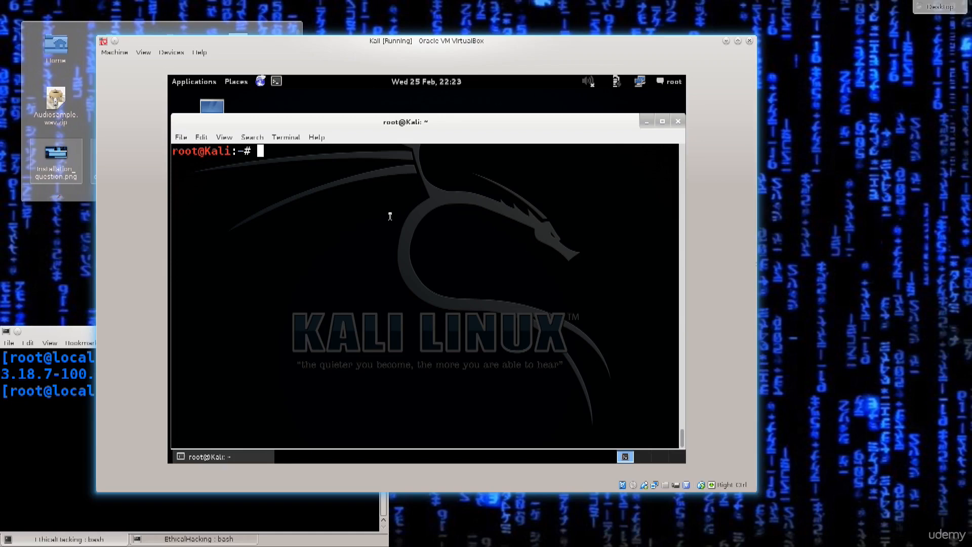
Type 'apt-get update && apt-get install -y dkms linux-headers-$(uname -r)' and highlight its words.
type("apt-get update && apt-get install -y dkms linux-headers-$(uname -r)")
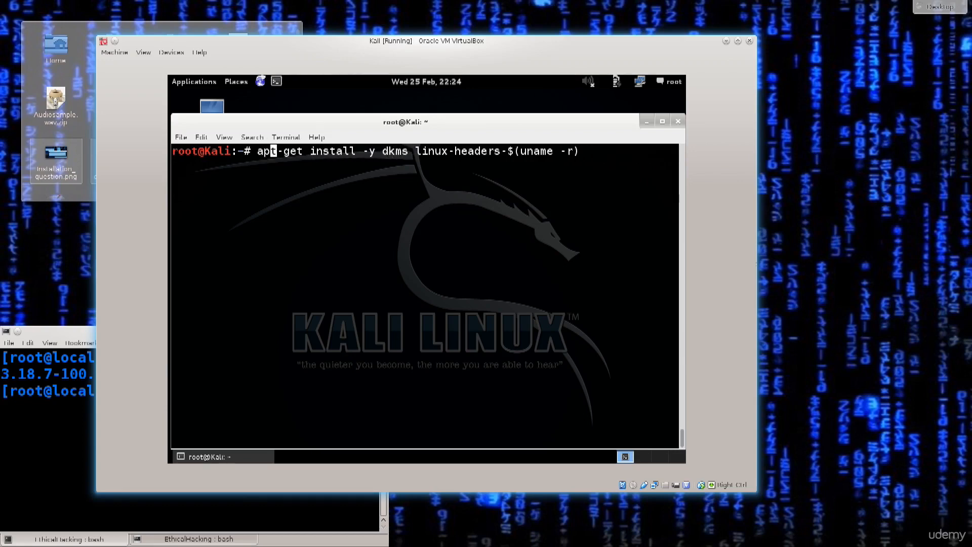
double_click(332, 151)
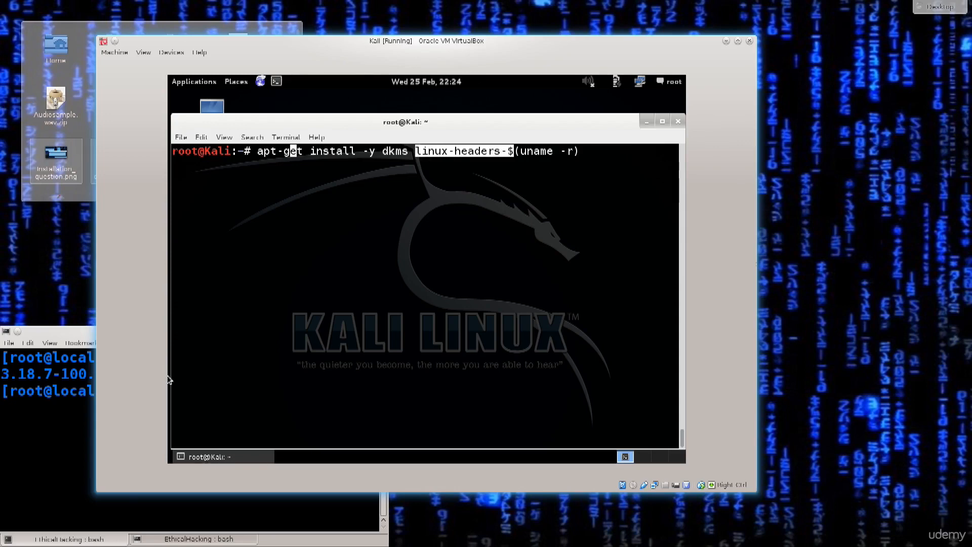
left_click(193, 539)
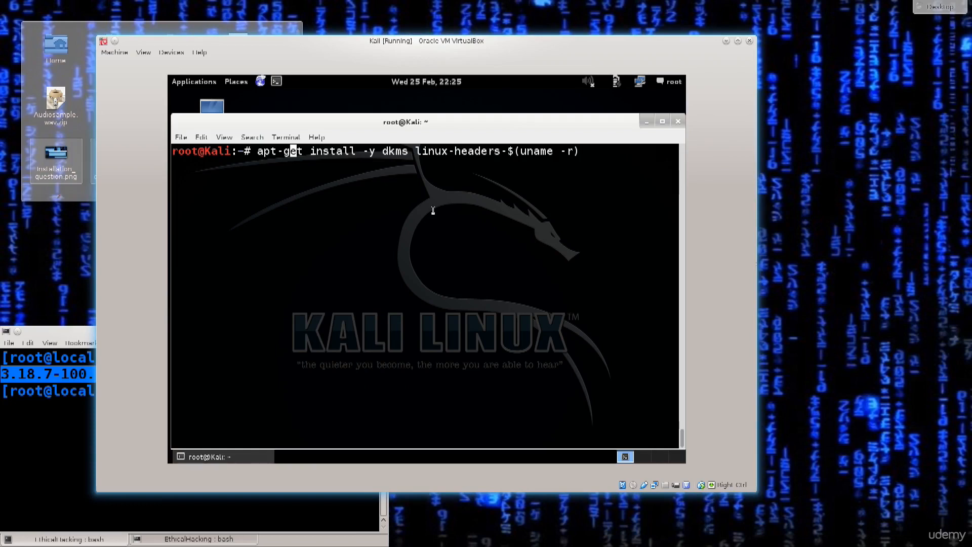
Run the dkms and kernel headers install, then 'apt-get upgrade', then clear the screen.
key("Return")
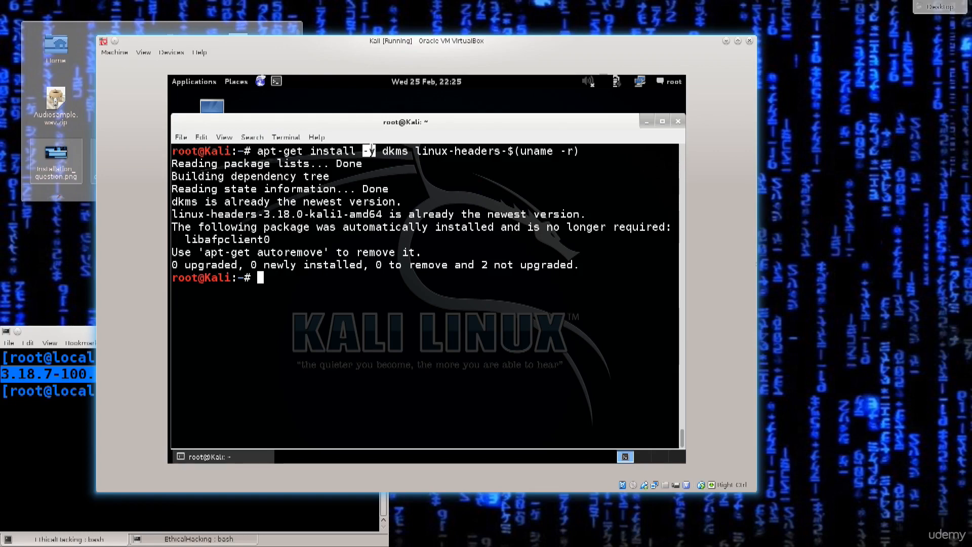
mouse_move(444, 228)
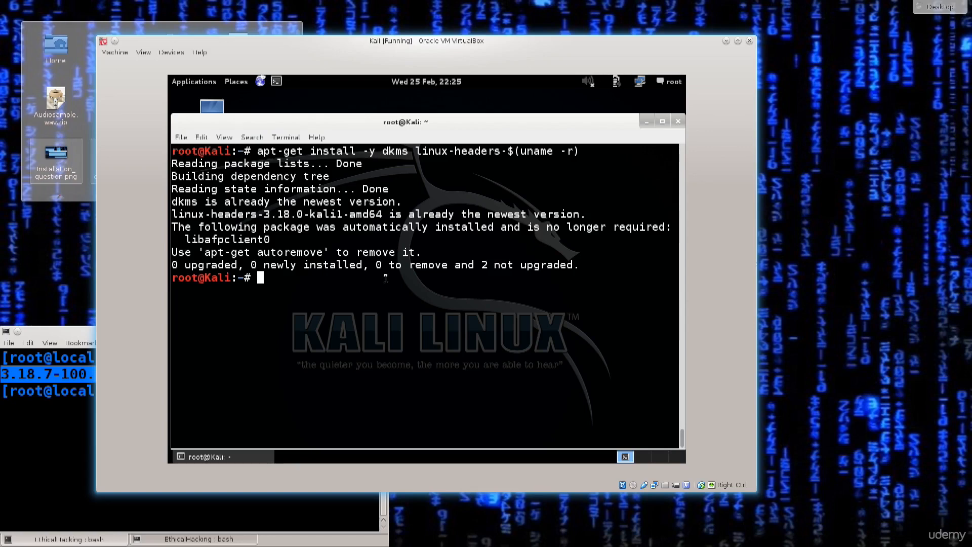
type("apt-get")
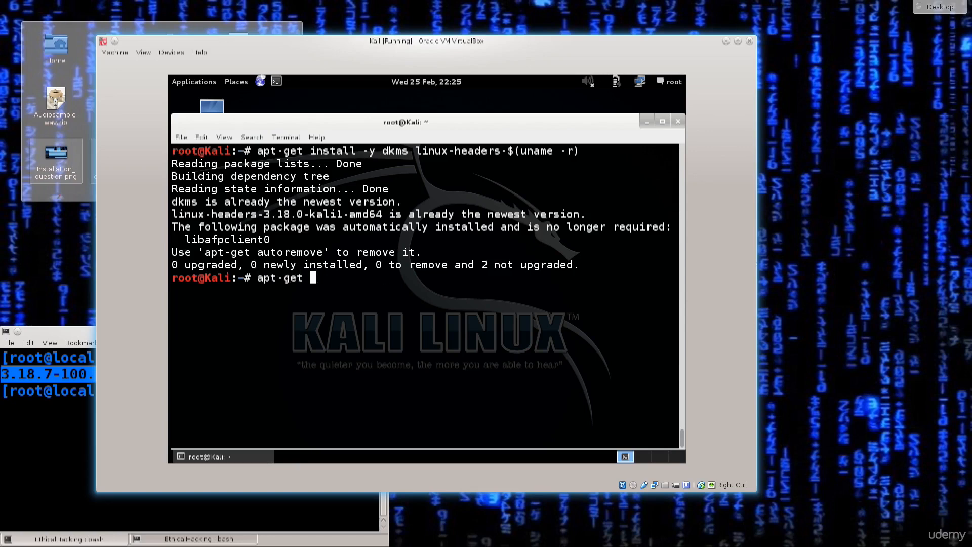
type("upgr")
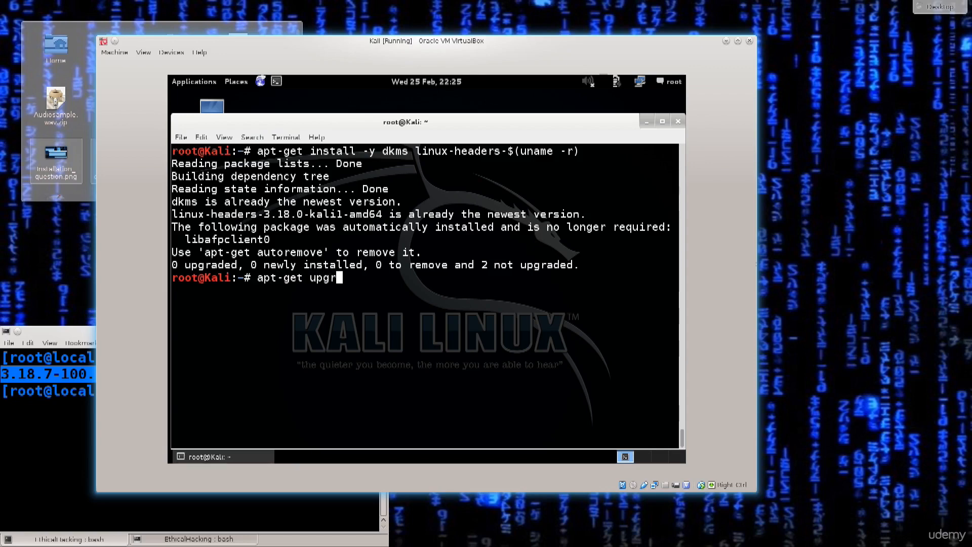
key("Return")
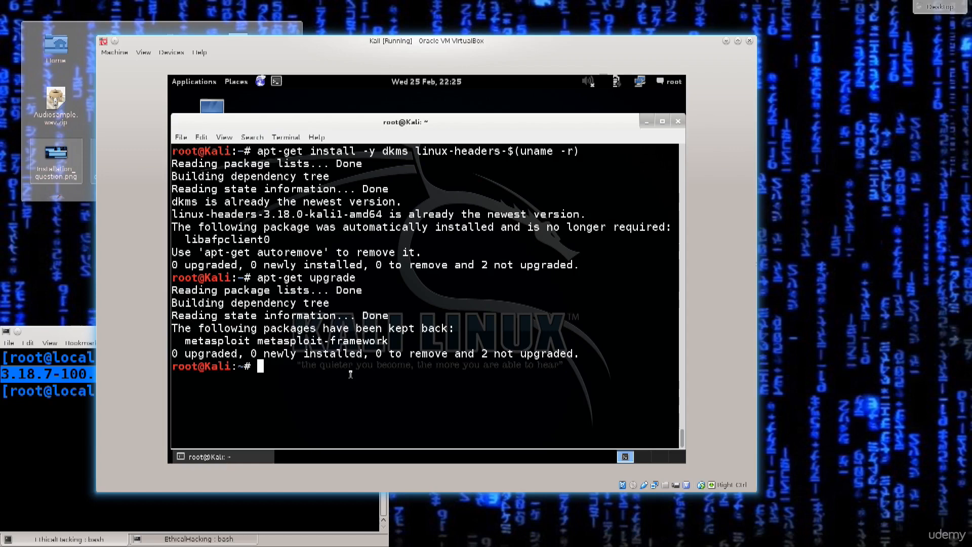
type("cle")
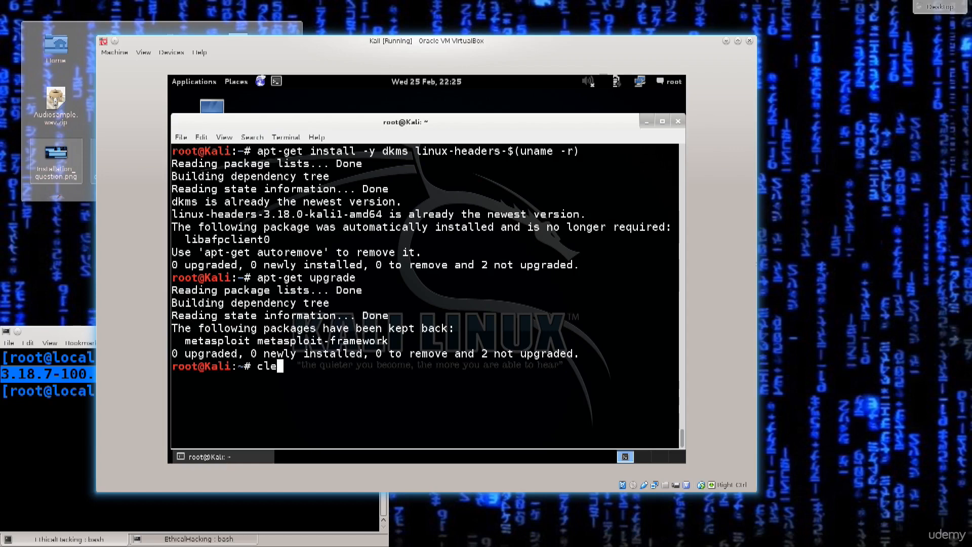
key("Return")
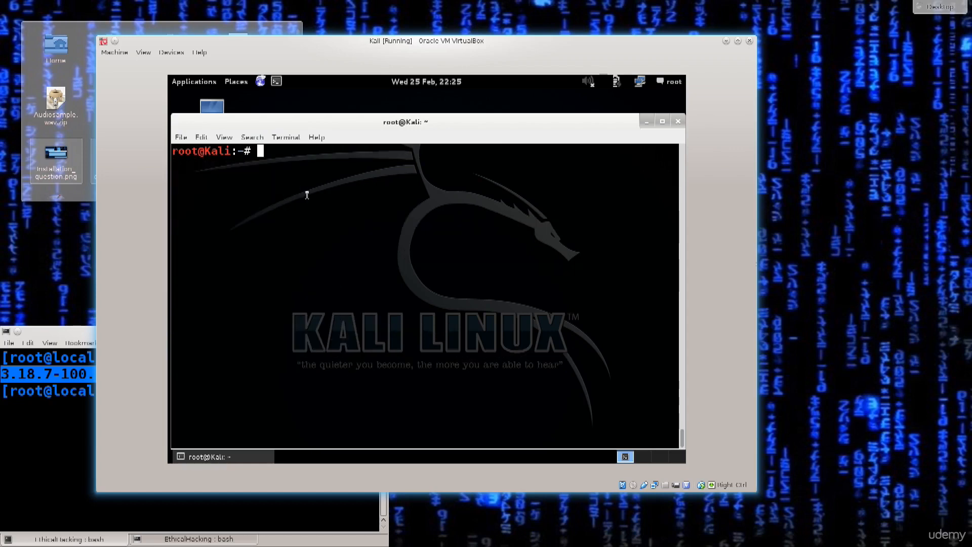
Insert the Guest Additions CD image from Devices, run autorun, and dismiss its error.
left_click(172, 52)
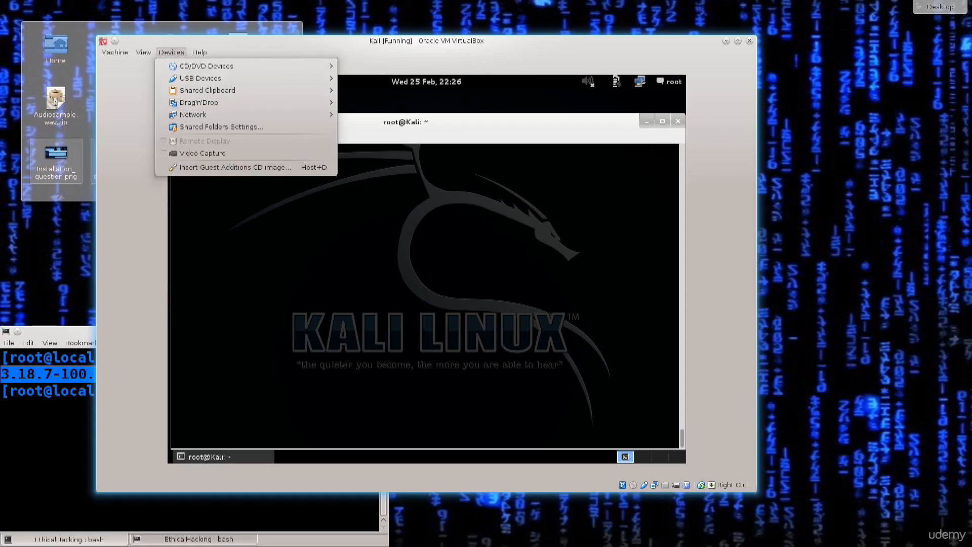
mouse_move(234, 167)
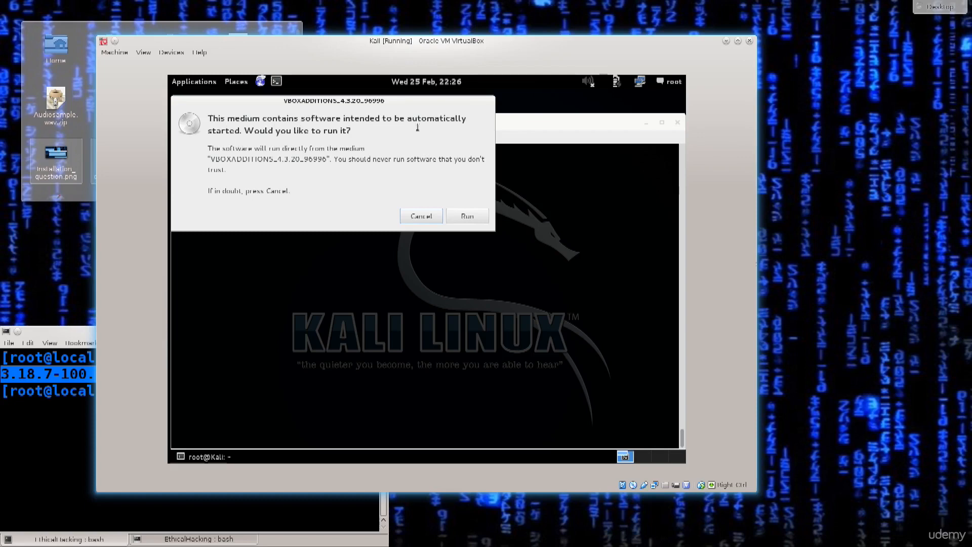
mouse_move(440, 194)
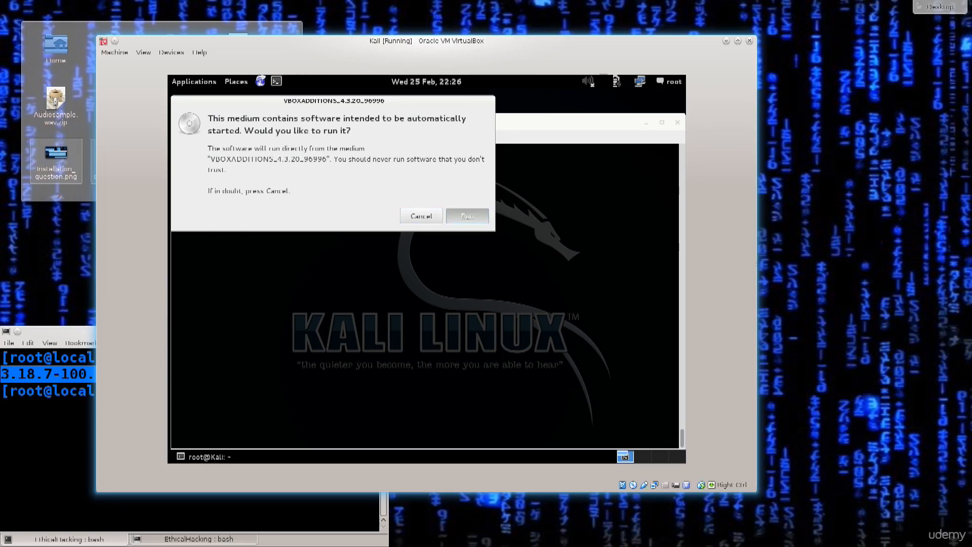
left_click(467, 215)
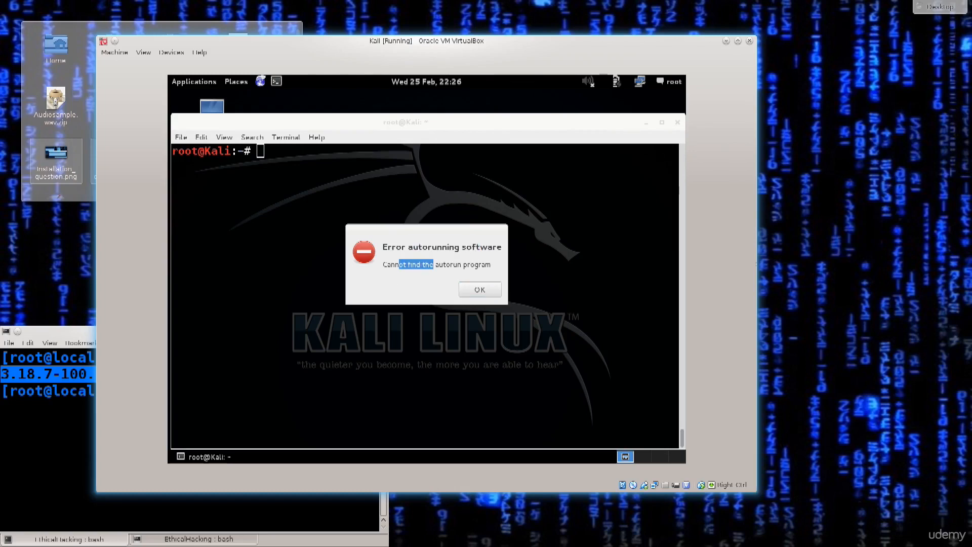
left_click(478, 289)
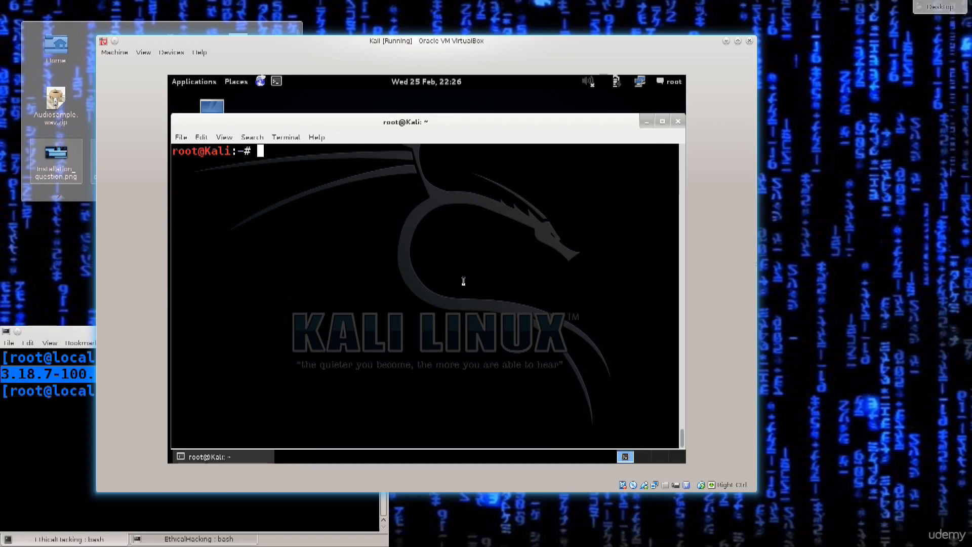
mouse_move(361, 210)
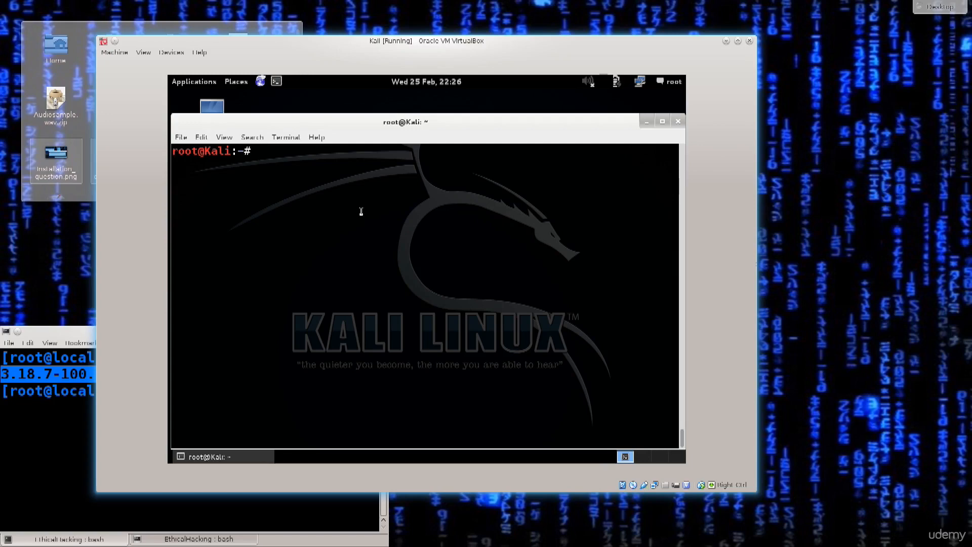
mouse_move(421, 153)
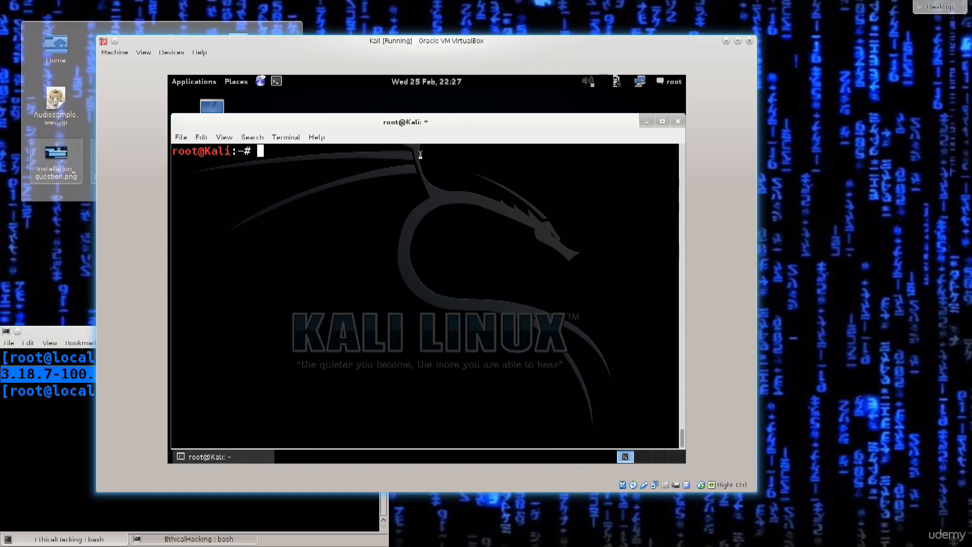
Go into /media/ and list the mounted drives.
type("cd")
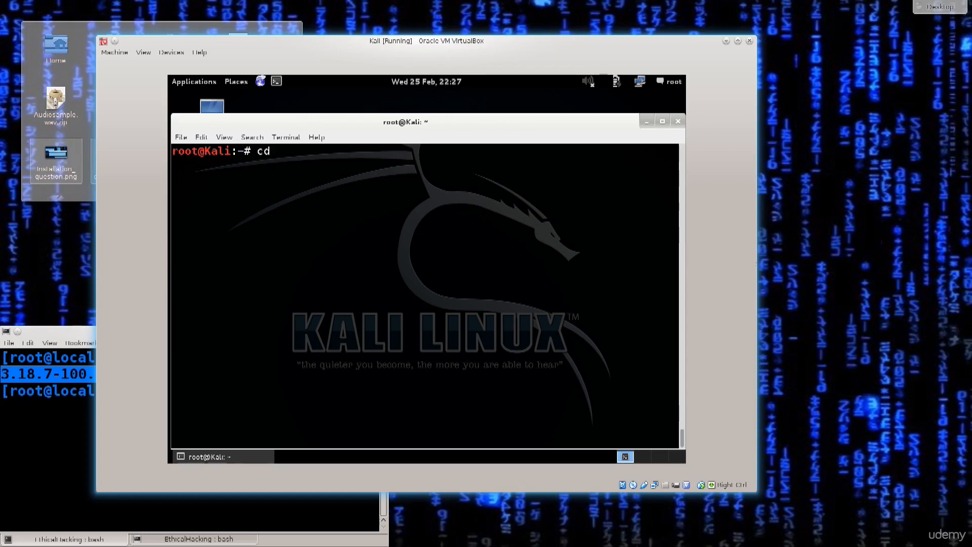
type("/")
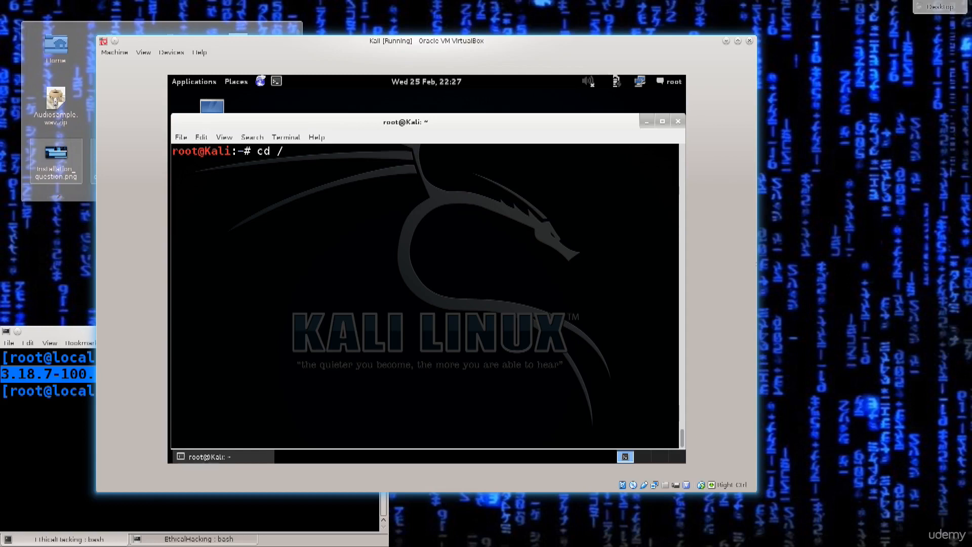
type("media/")
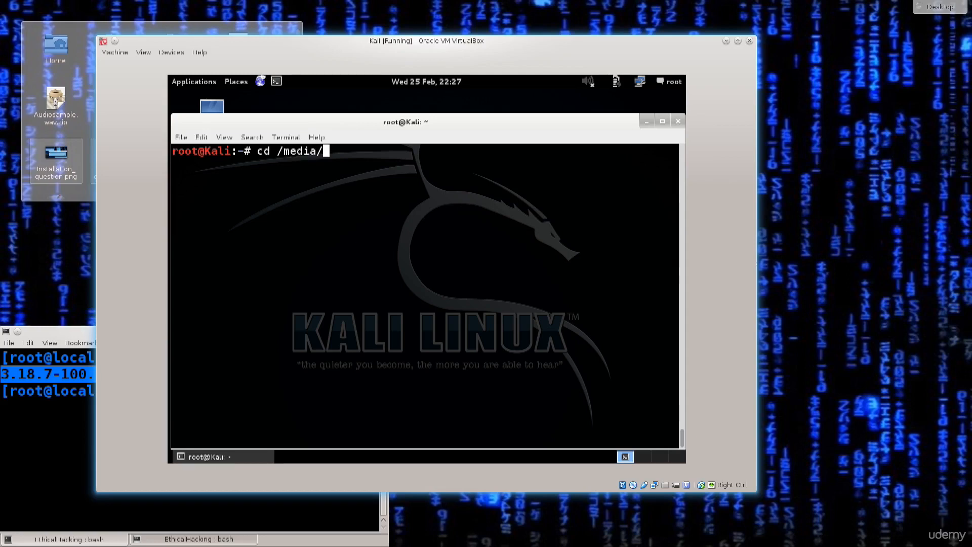
mouse_move(326, 151)
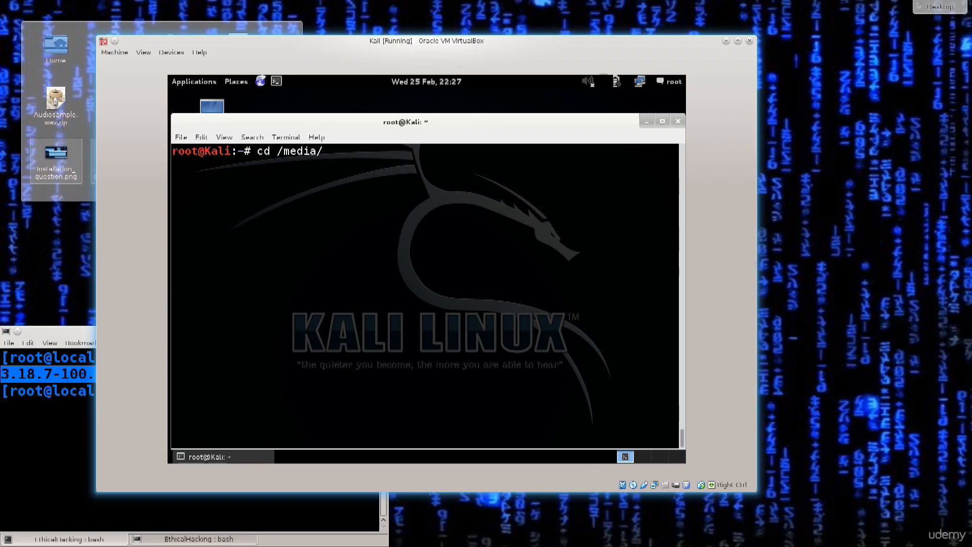
key("Return")
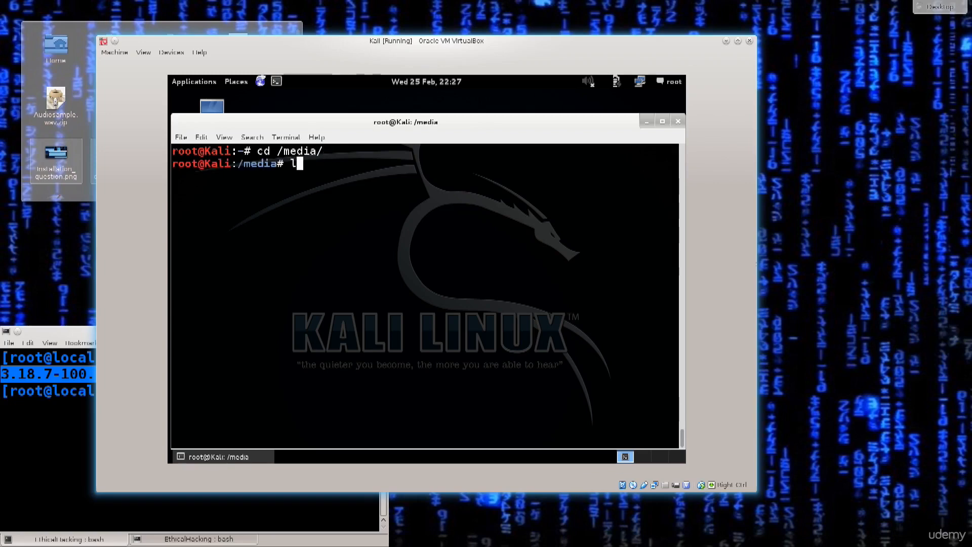
key("Return")
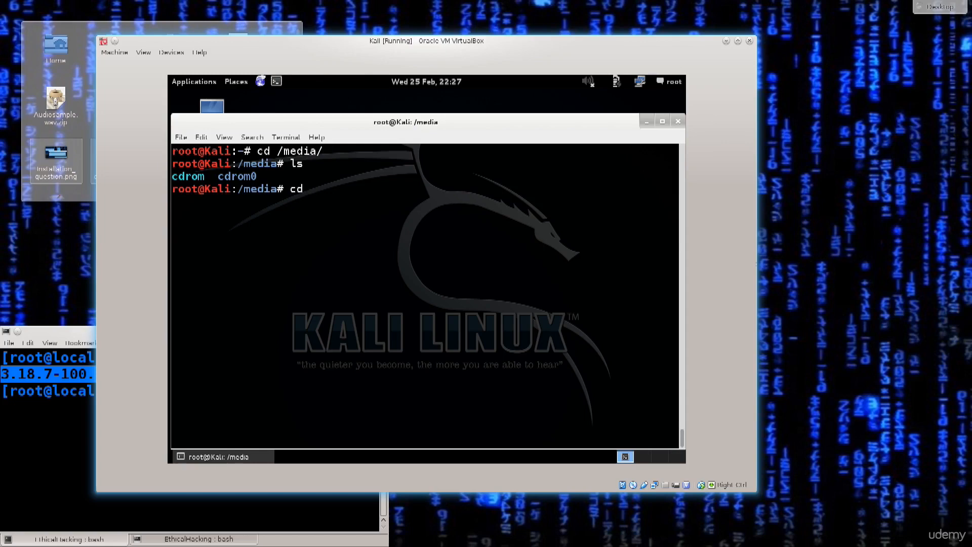
Enter cdrom0 and highlight VBoxLinuxAdditions.run in its file listing.
type("c")
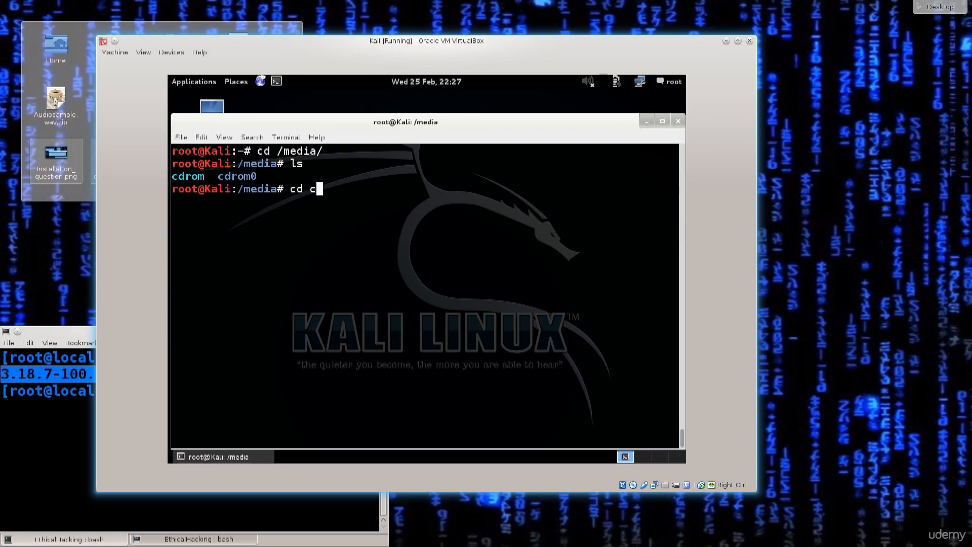
type("drom0/")
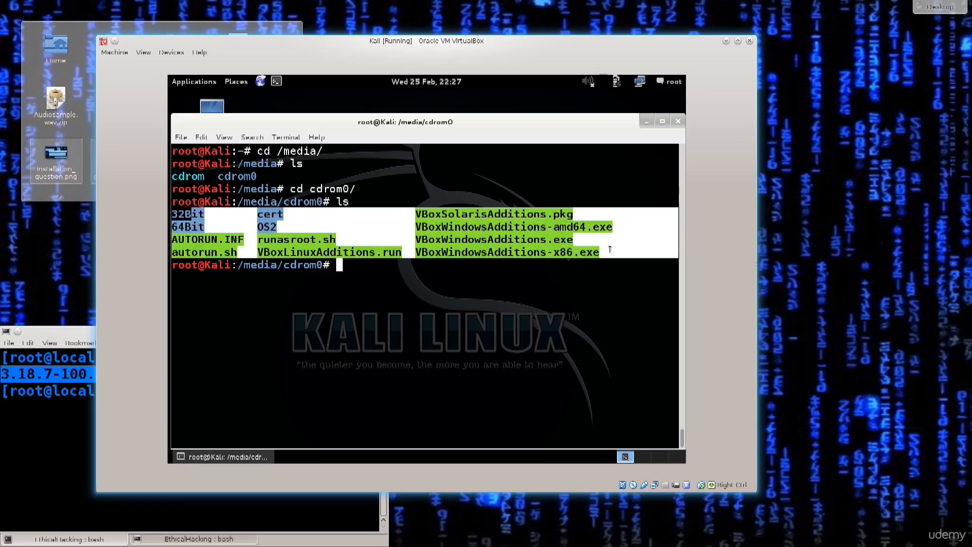
left_click(320, 226)
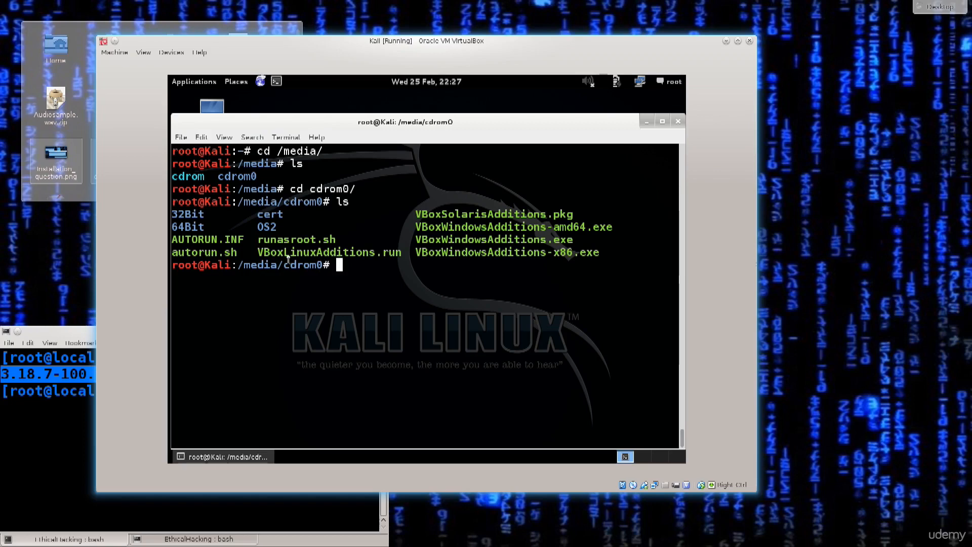
double_click(328, 252)
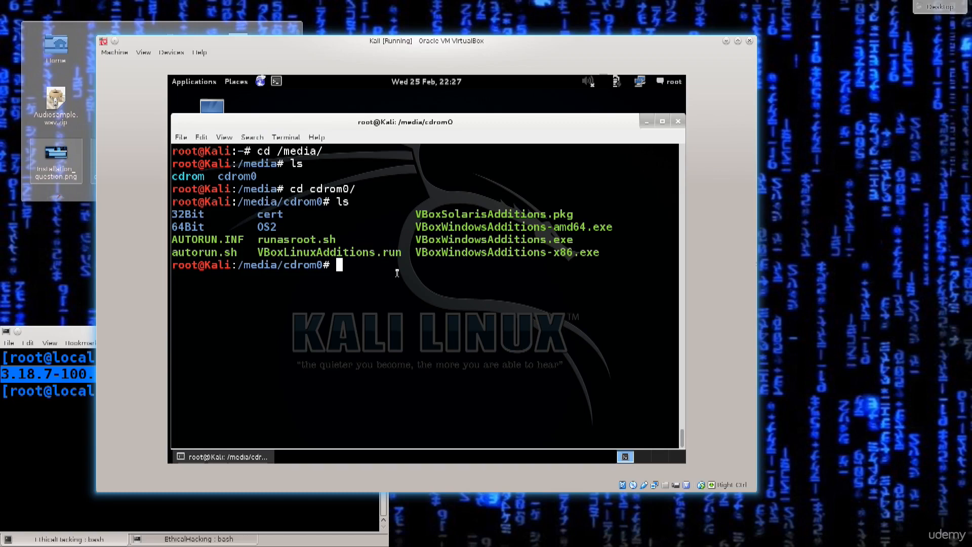
Copy VBoxLinuxAdditions.run from the CD into /home/.
type("cp")
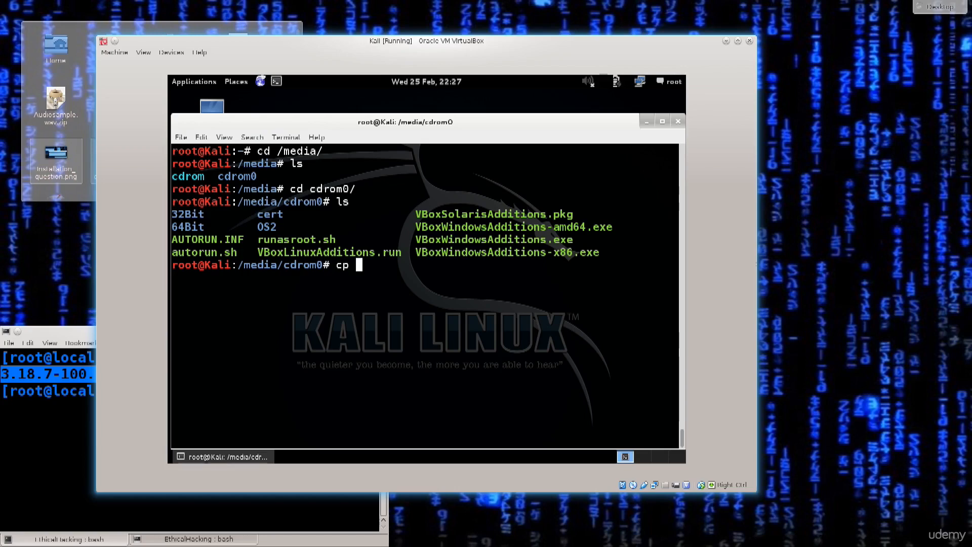
type("VBox")
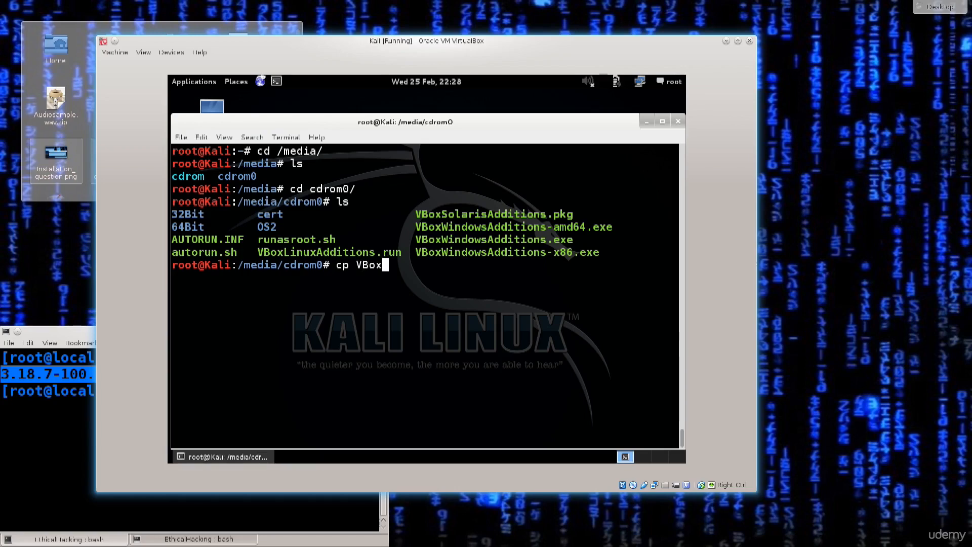
type("LinuxAdditions.run")
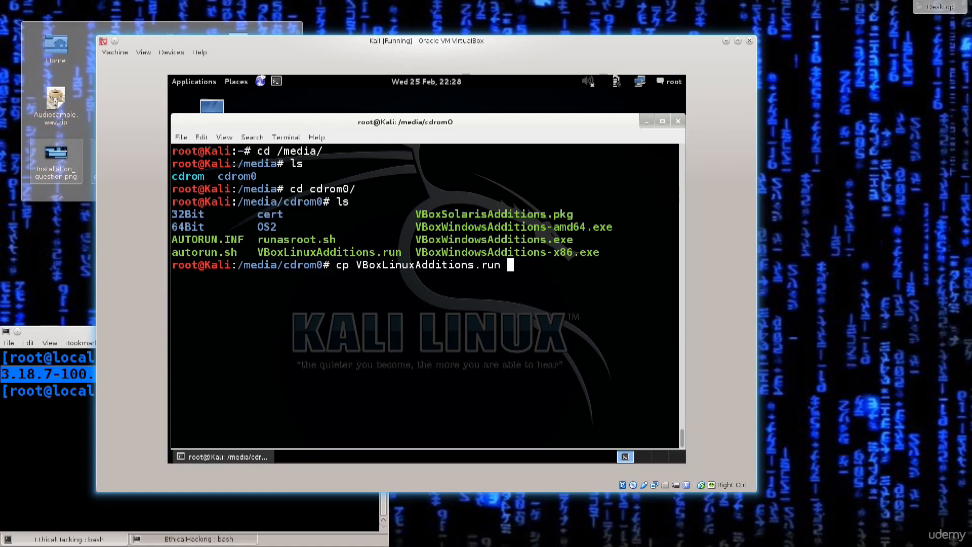
type("/")
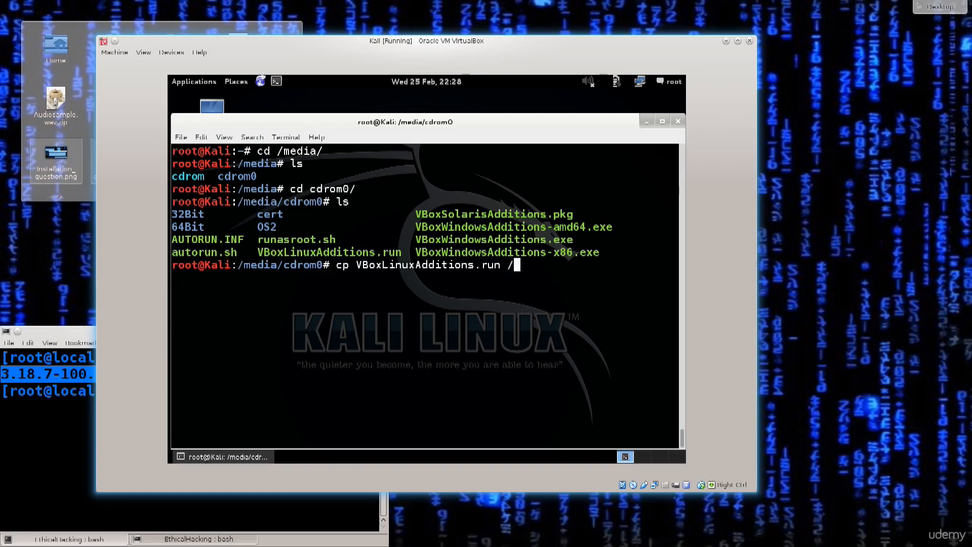
type("home/")
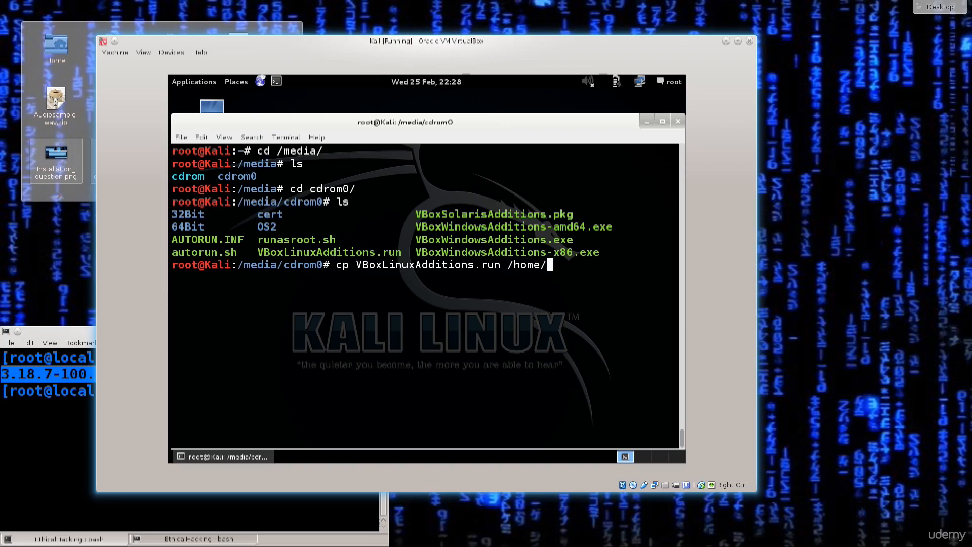
key("Return")
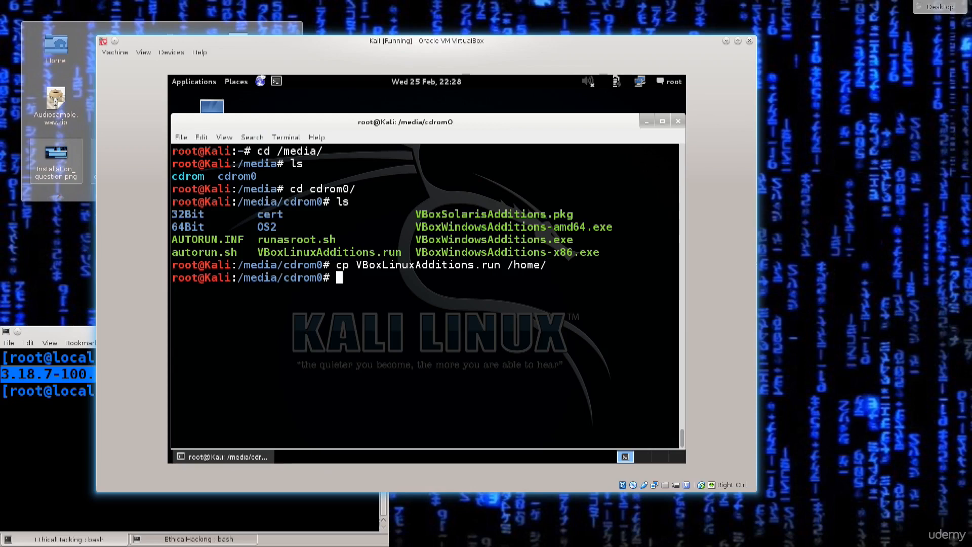
Change to /home/ and list it to confirm the installer is there.
type("cd /home/")
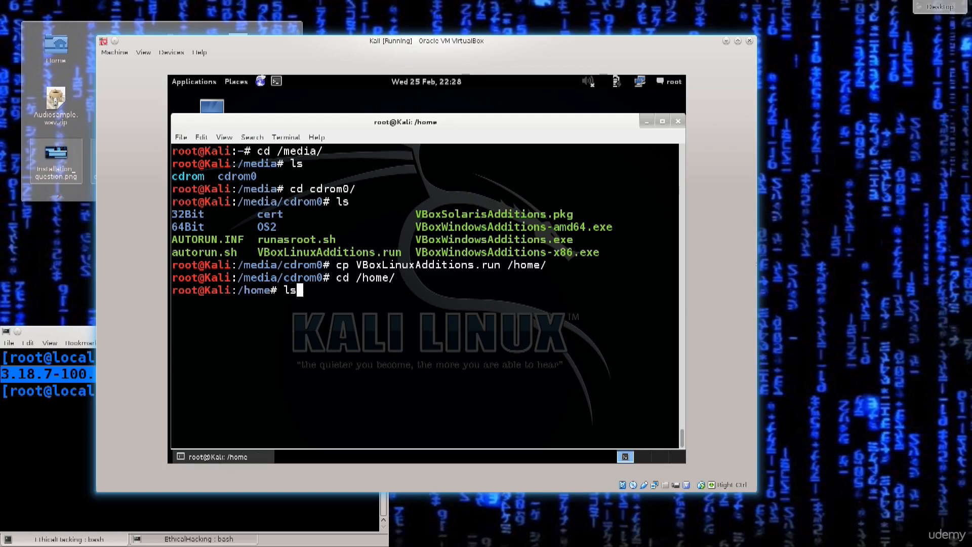
key("Return")
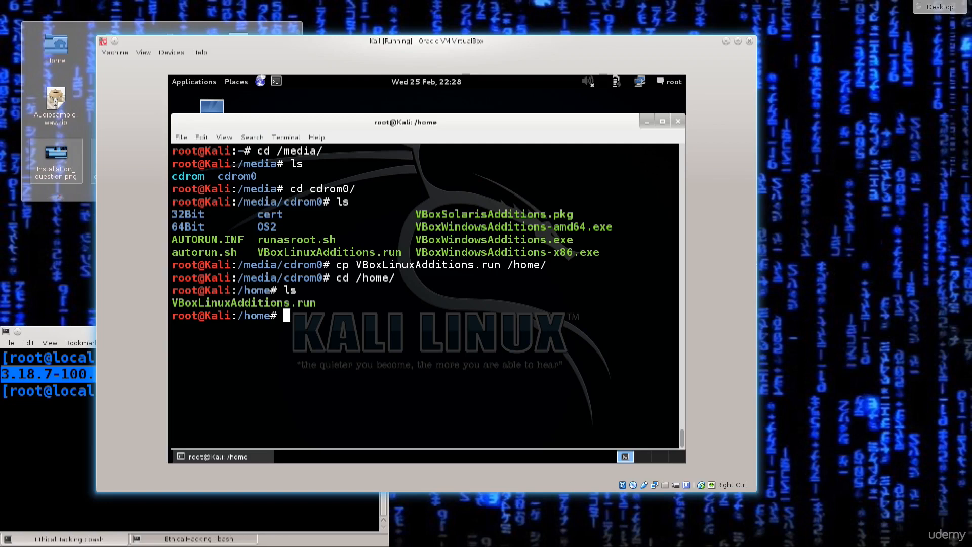
type("./")
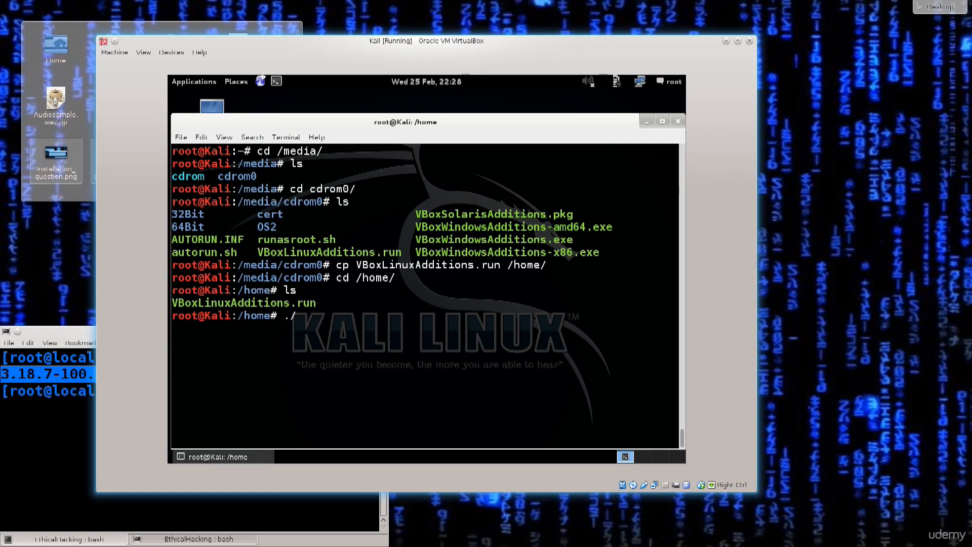
Run ./VBoxLinuxAdditions.run so it verifies the archive and builds the kernel modules.
key("Return")
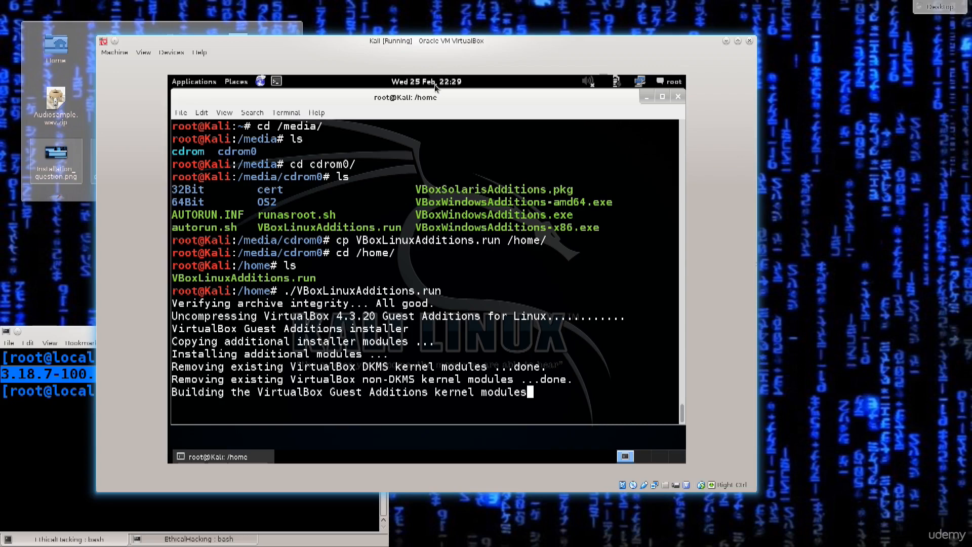
Open the VirtualBox Devices menu to view Drag'n'Drop and Shared Clipboard options.
left_click(172, 52)
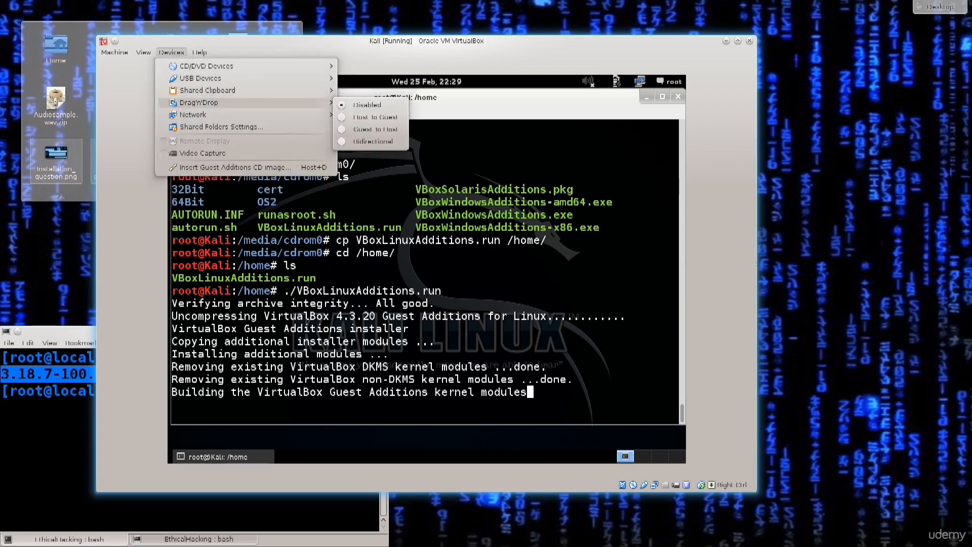
mouse_move(207, 90)
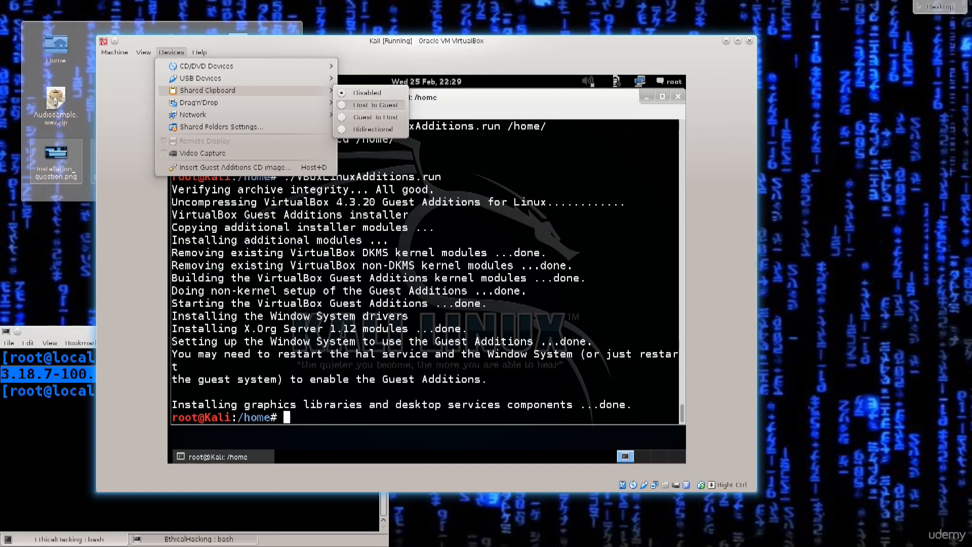
mouse_move(367, 93)
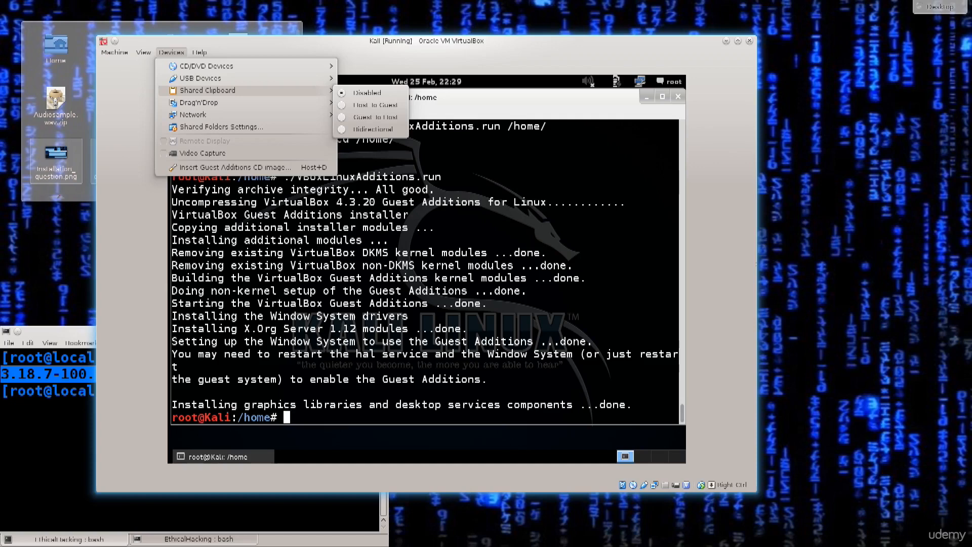
mouse_move(374, 105)
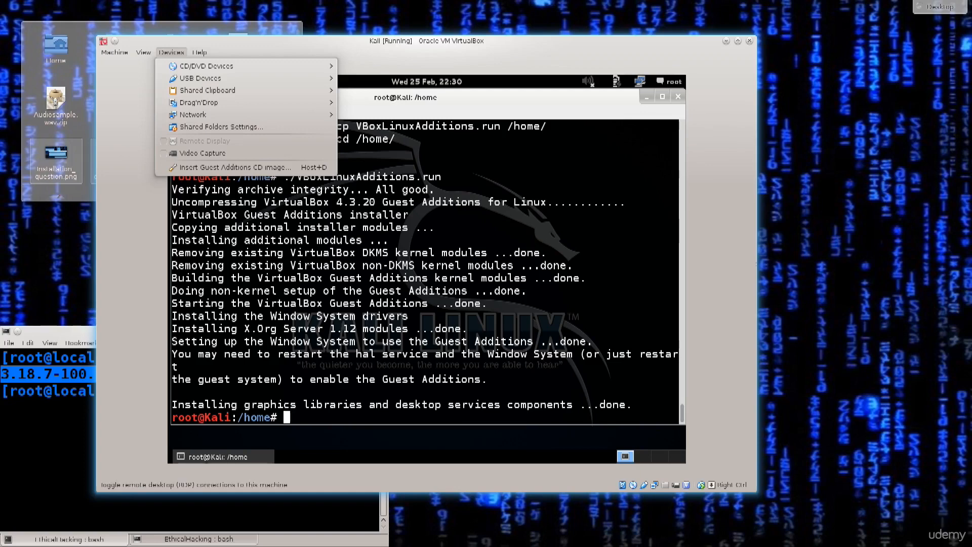
mouse_move(221, 127)
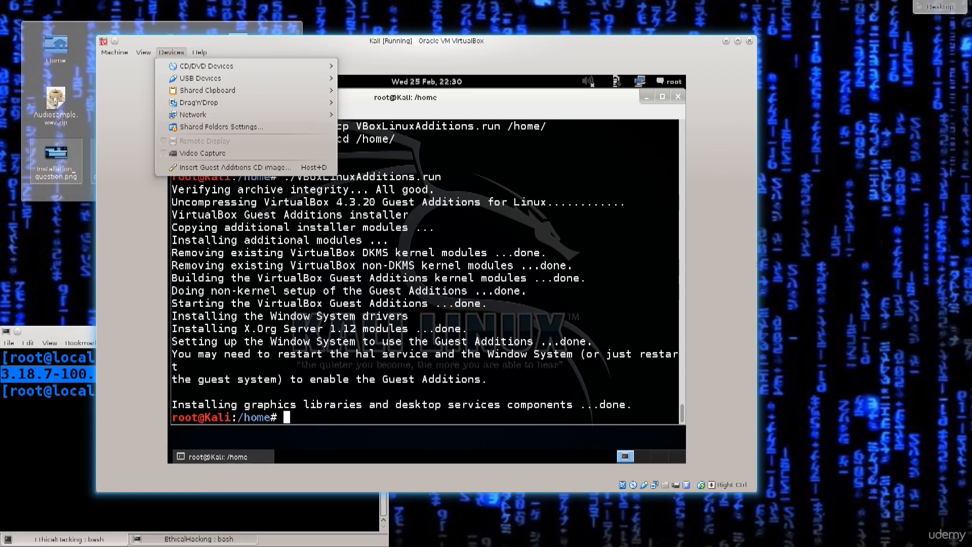
mouse_move(221, 126)
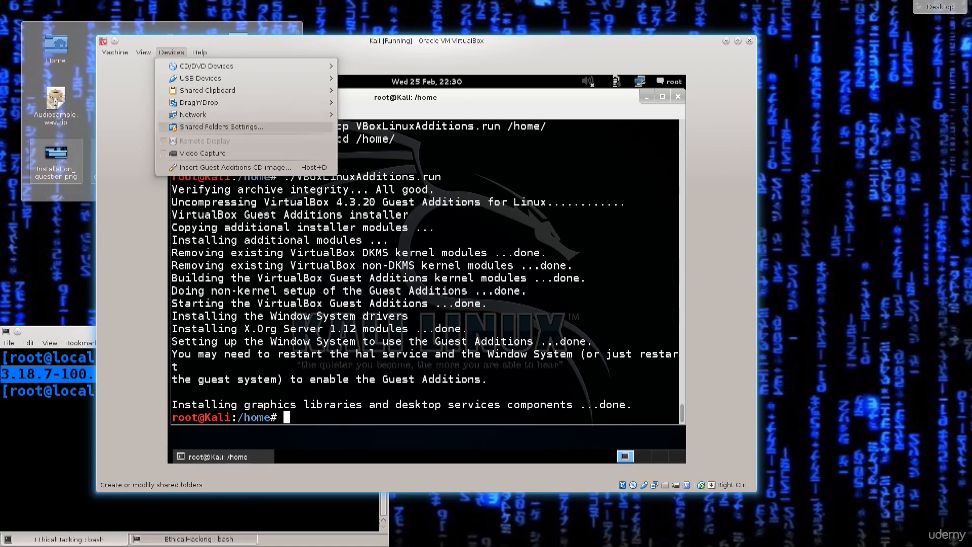
mouse_move(220, 127)
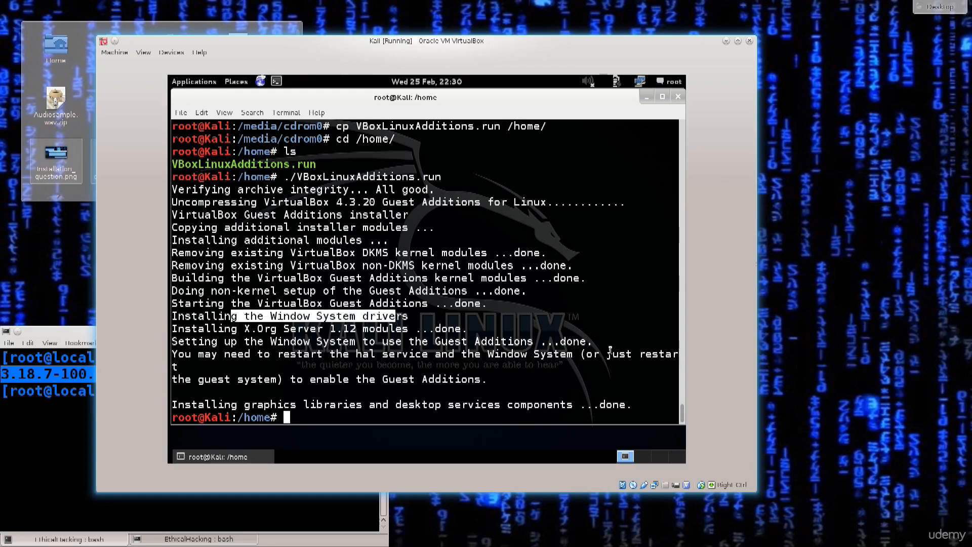
mouse_move(543, 327)
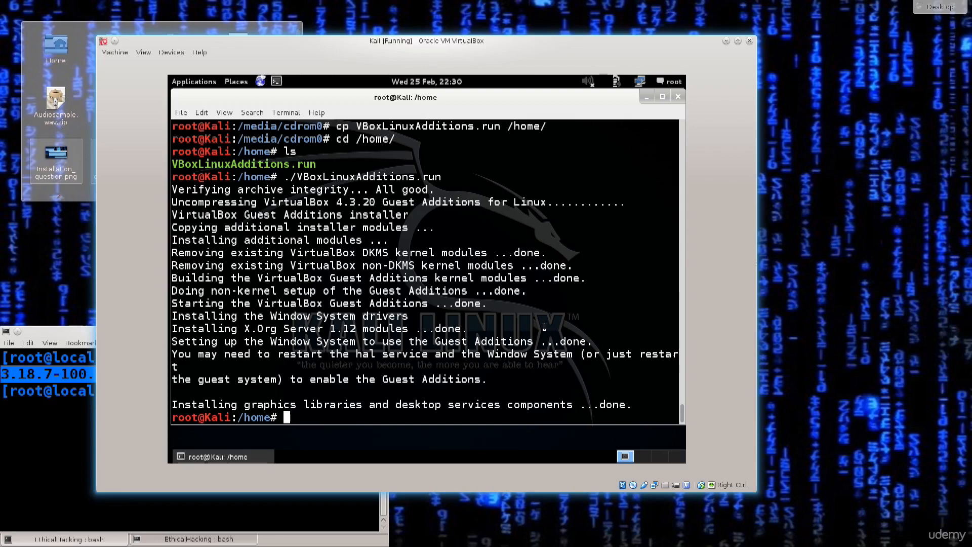
Run init to return to graphical runlevel 5, then type 'reboot' at the prompt.
type("init 5")
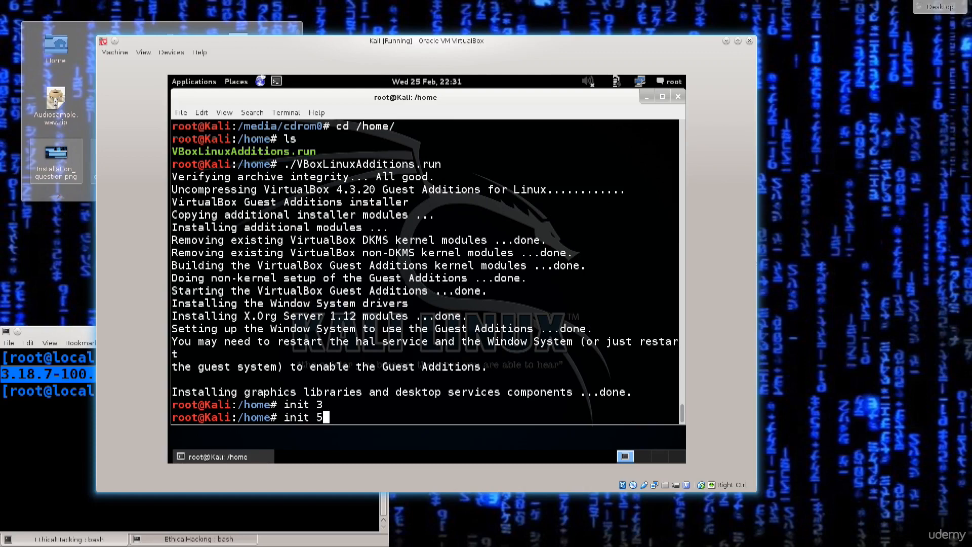
key("Return")
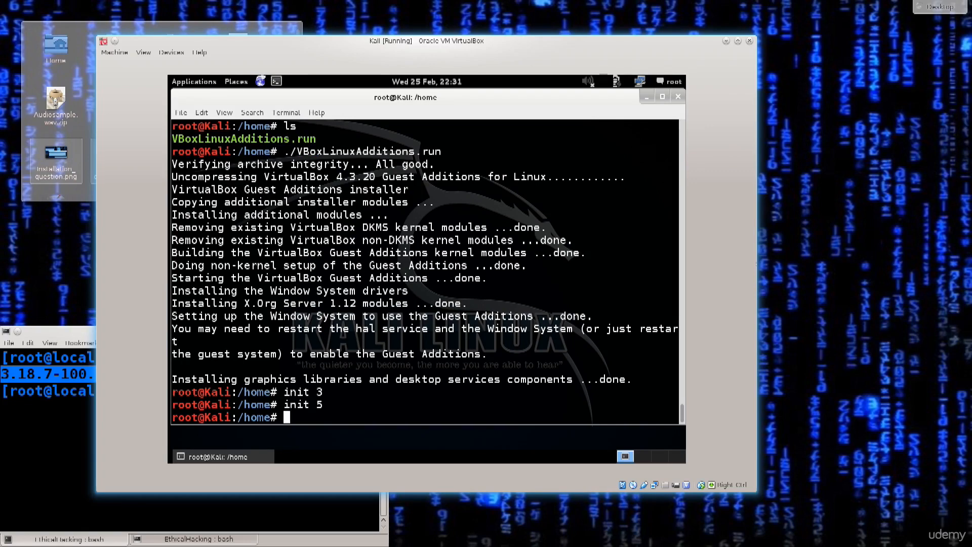
type("re")
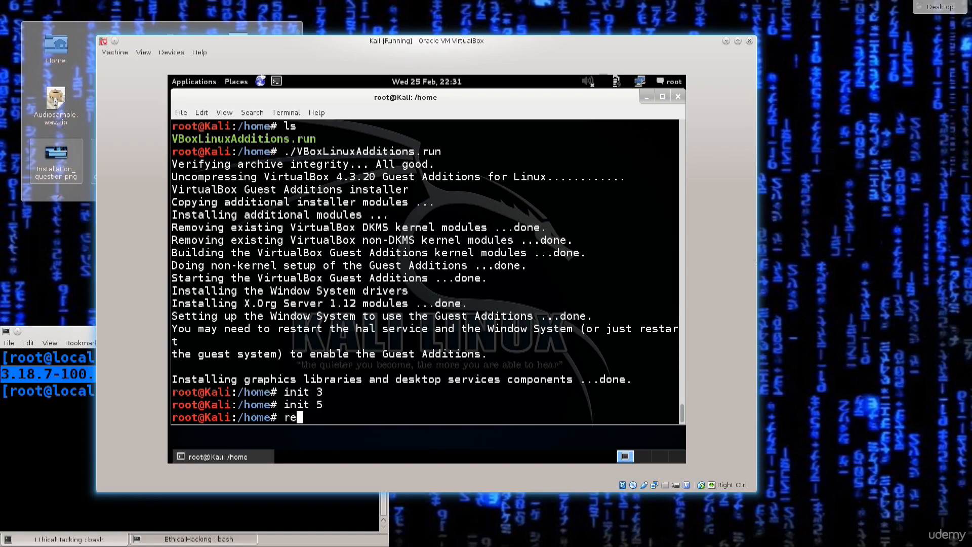
type("boot")
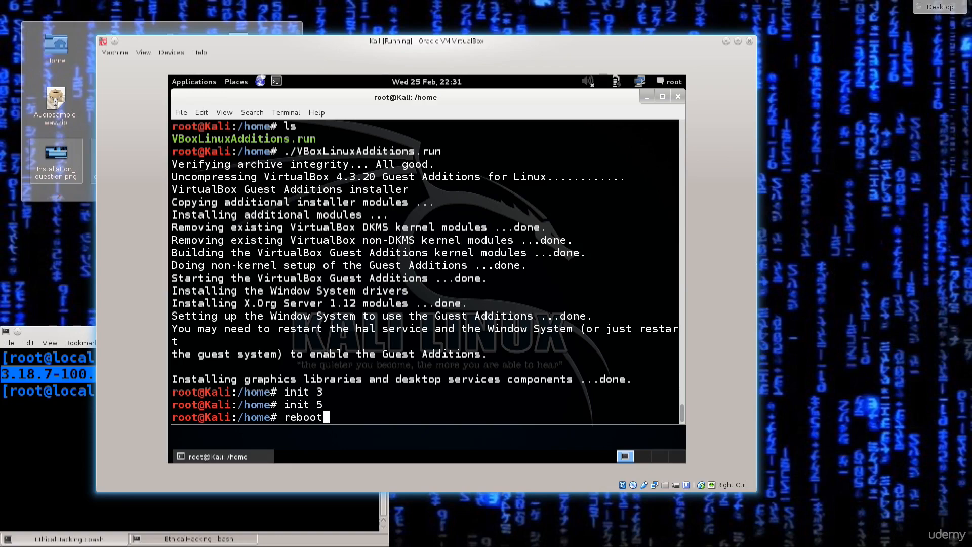
Reboot the Kali VM, then log in through Other… to reach the full-screen desktop.
key("Return")
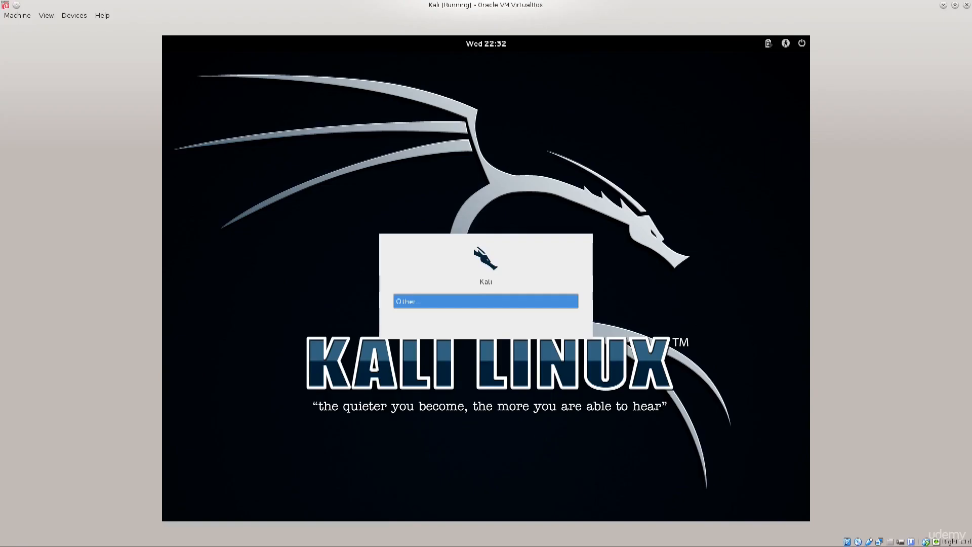
left_click(486, 301)
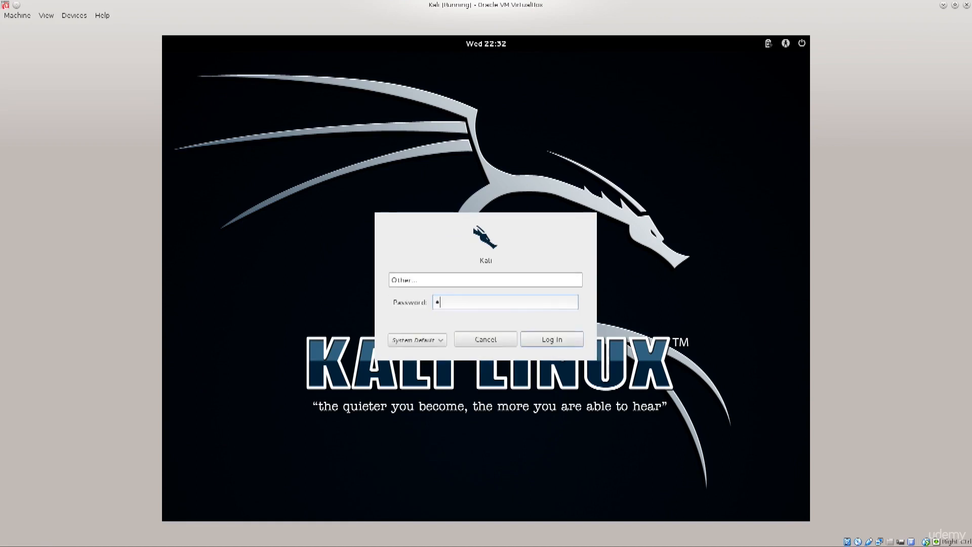
left_click(550, 339)
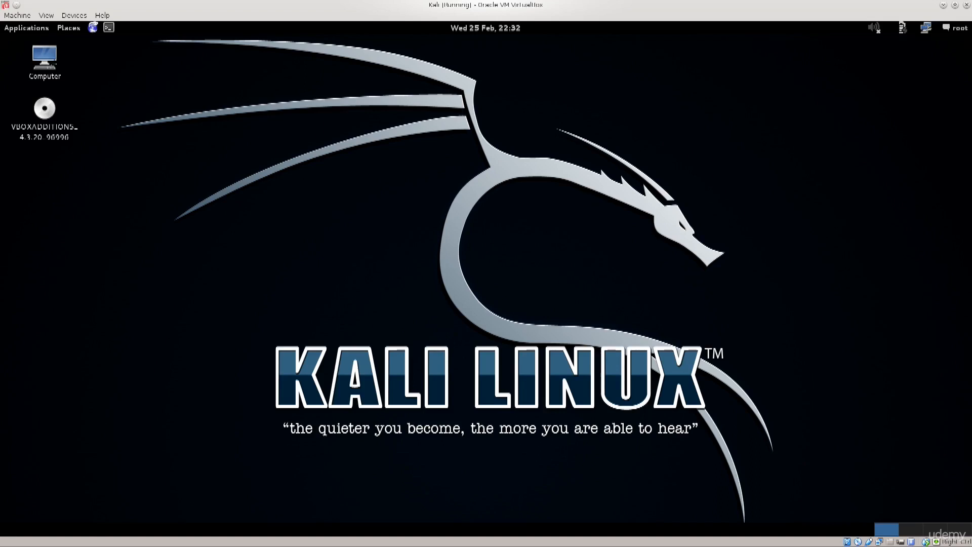
left_click(109, 27)
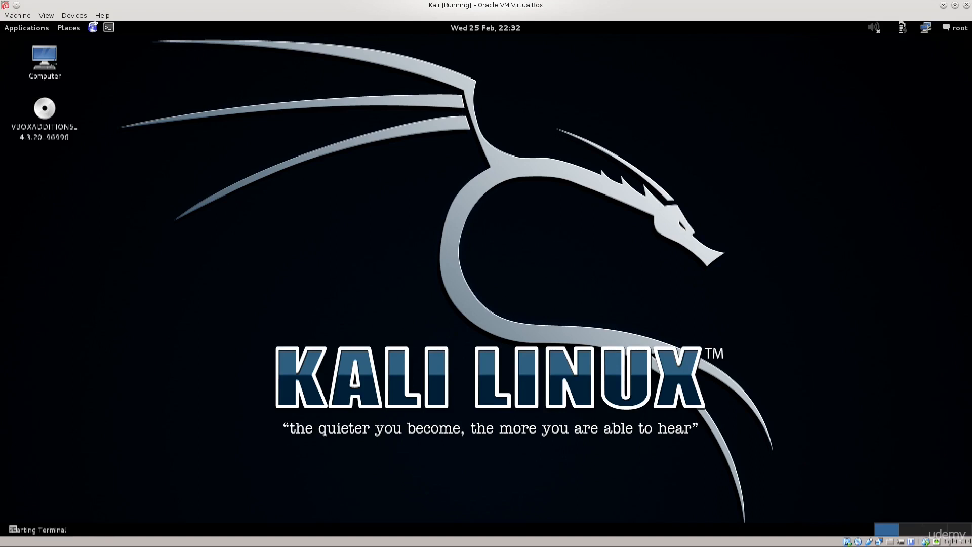
left_click(109, 27)
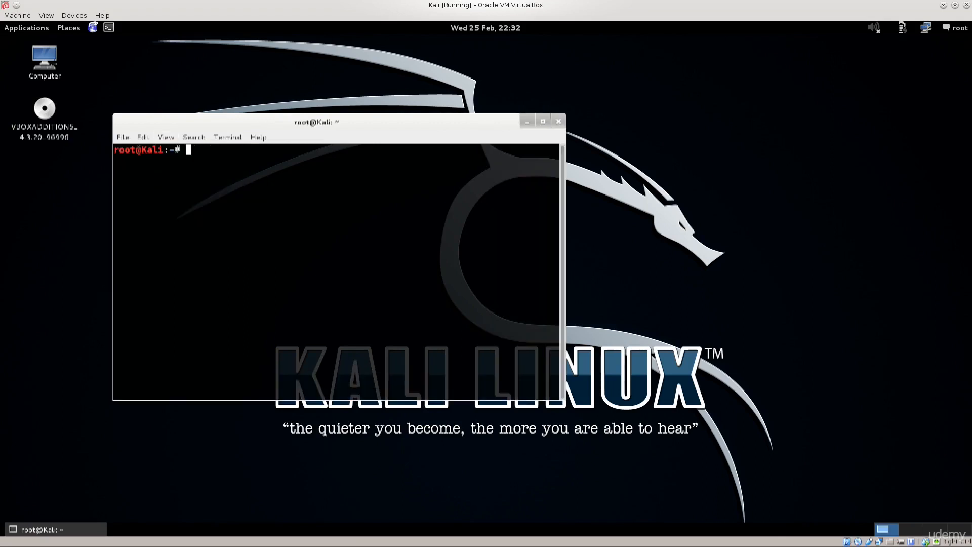
left_click(165, 137)
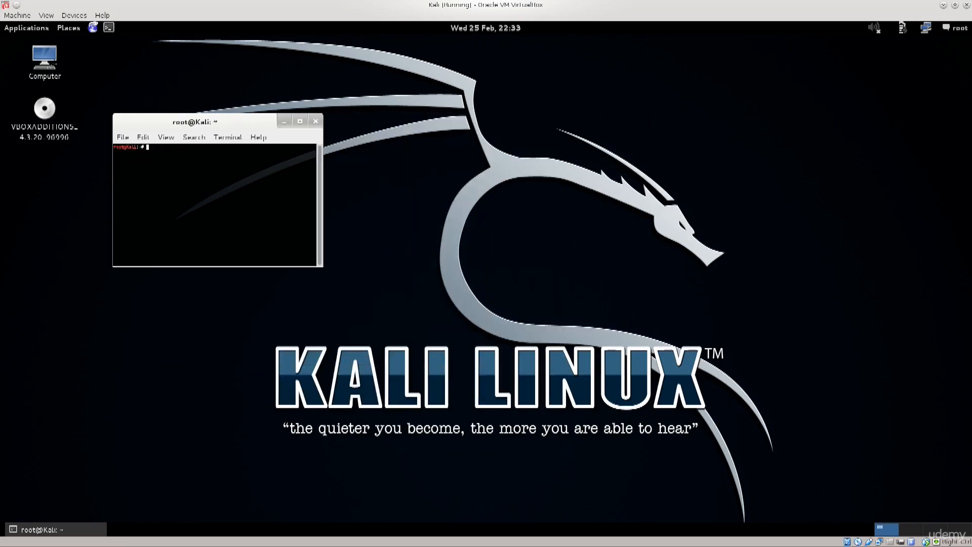
left_click(165, 138)
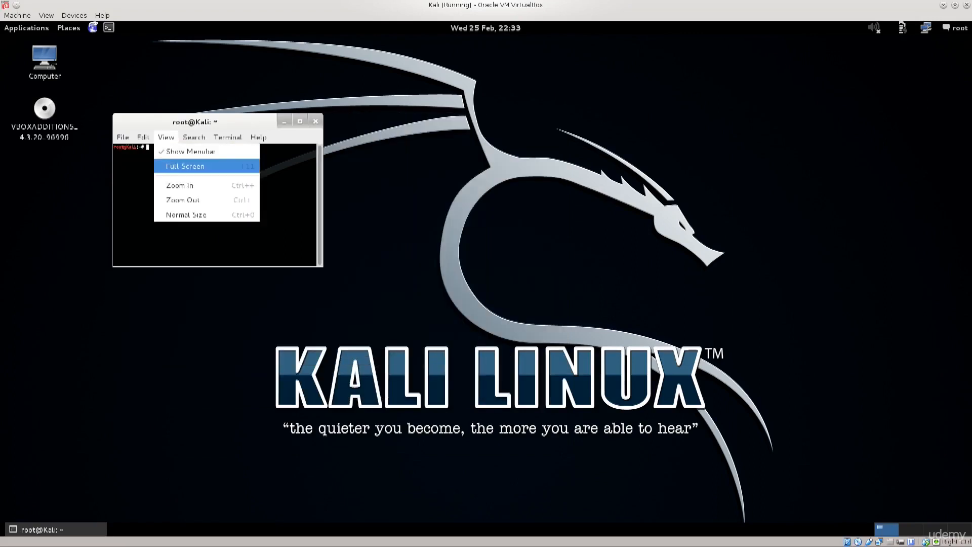
mouse_move(182, 200)
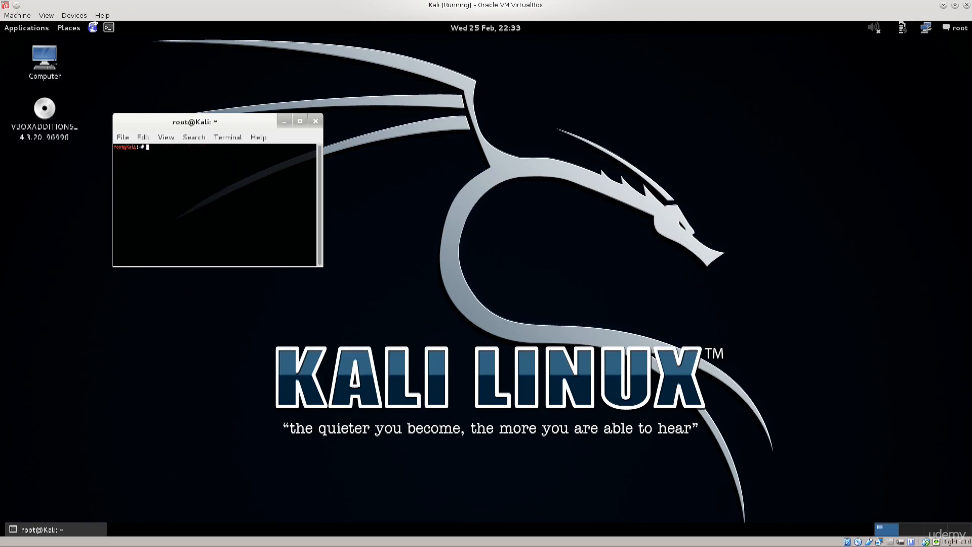
left_click(166, 137)
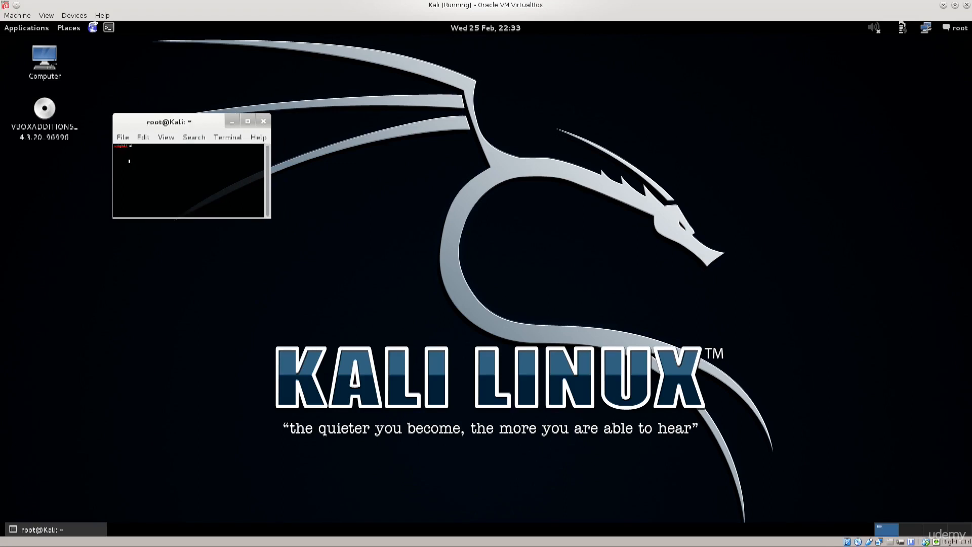
left_click(264, 122)
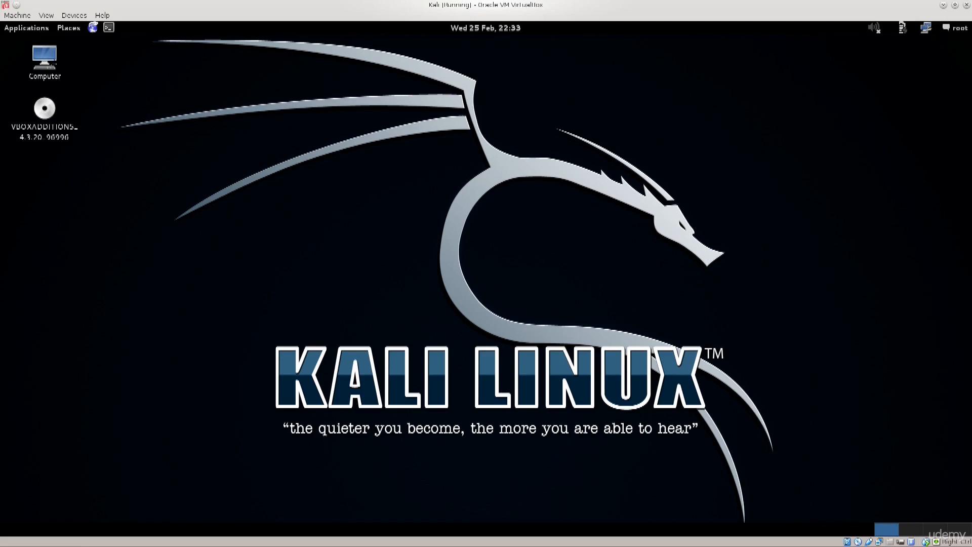